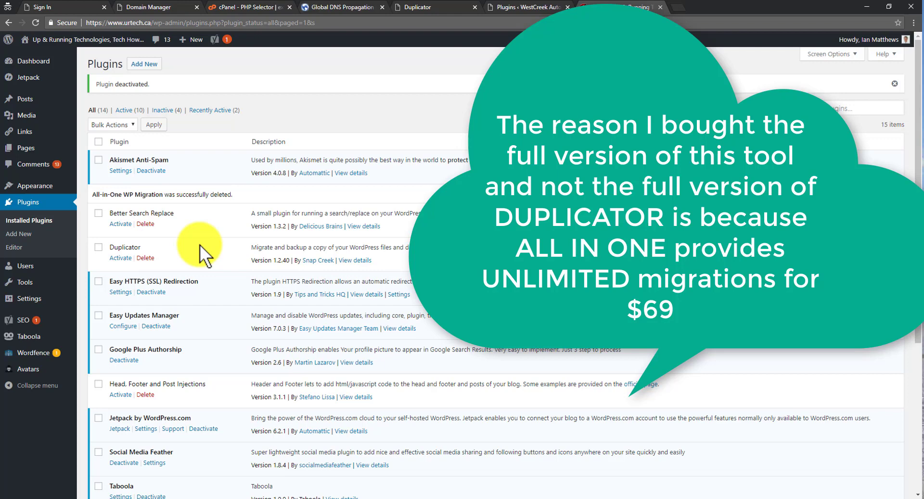
# - Search the Add Plugins directory for 'all in one'
pyautogui.click(144, 63)
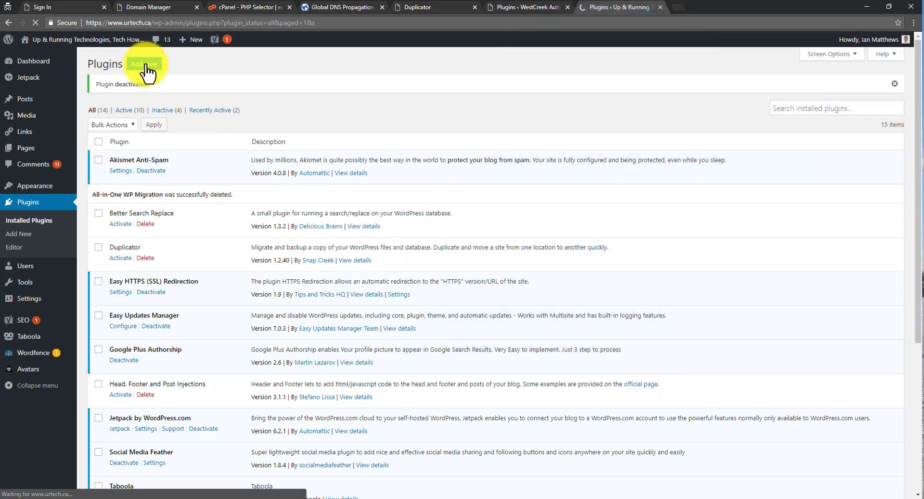
pyautogui.click(144, 63)
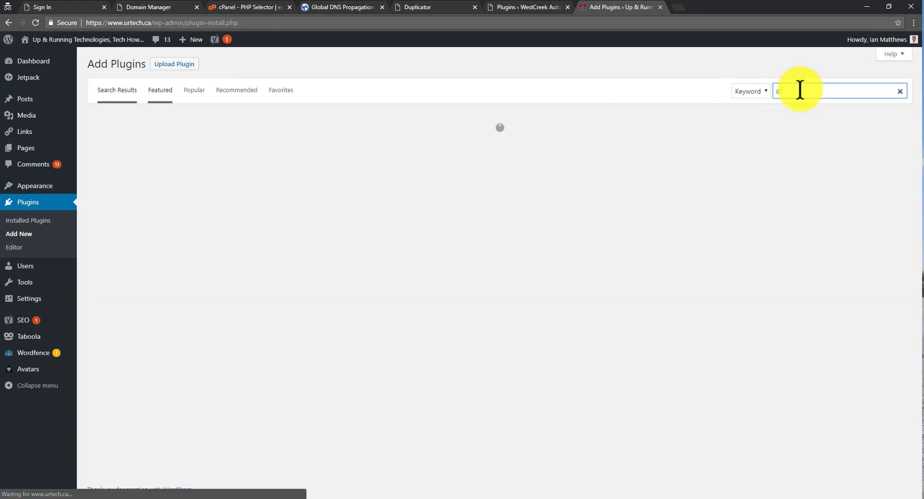
pyautogui.write('ll in one')
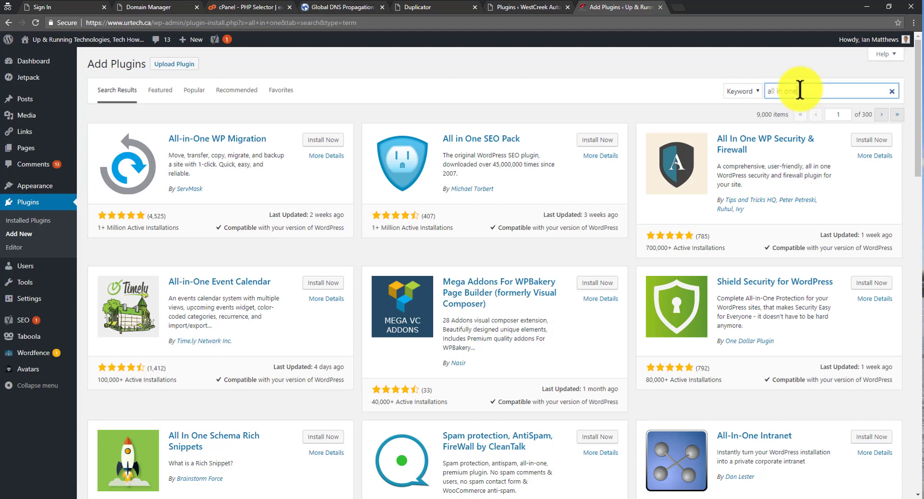
# - Install and activate the All-in-One WP Migration plugin
pyautogui.click(323, 140)
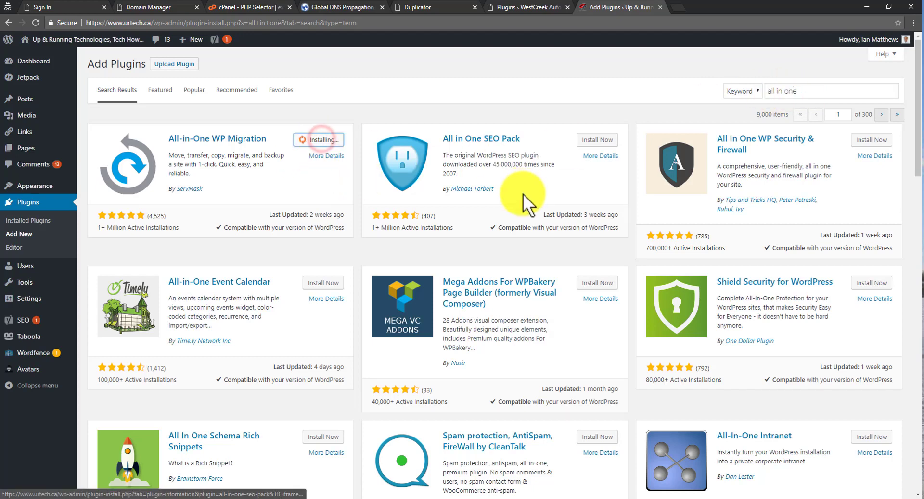
pyautogui.moveTo(97, 241)
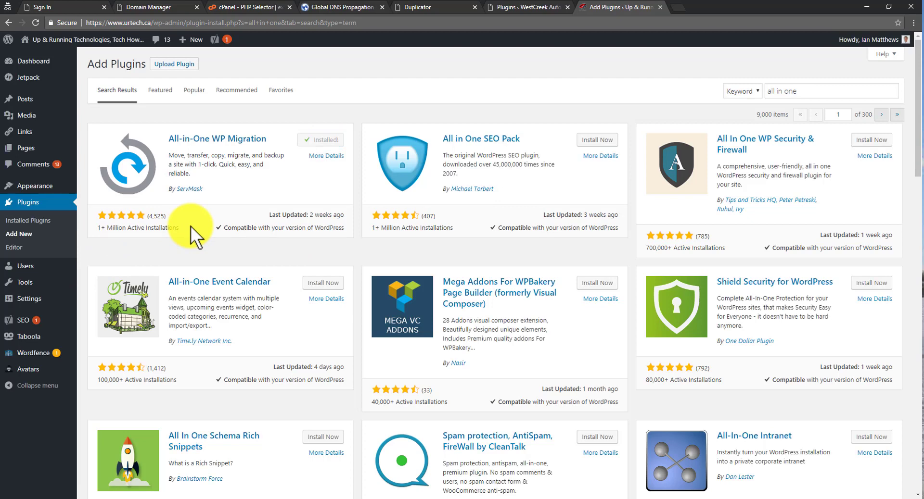
pyautogui.click(320, 139)
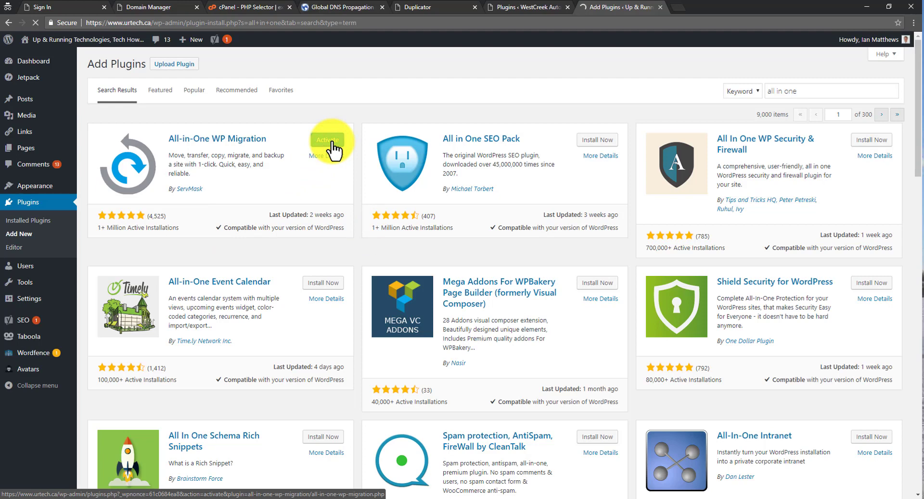
pyautogui.click(327, 140)
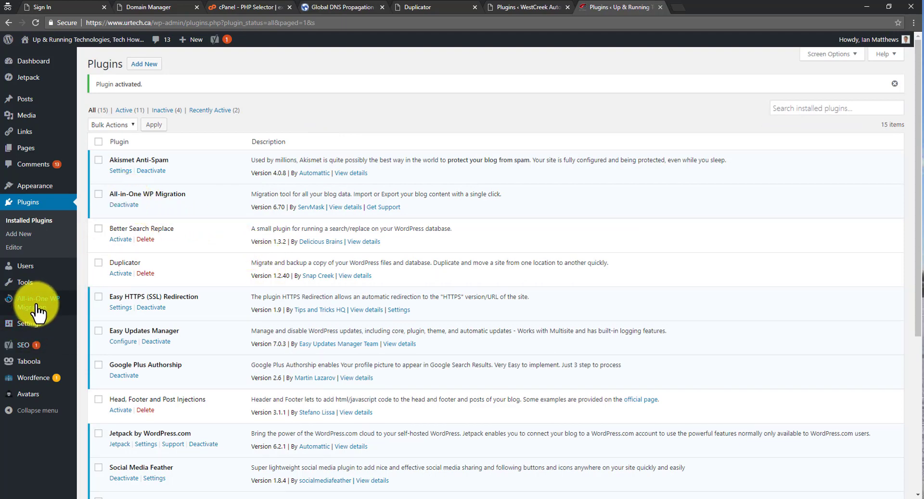
# - Export the whole site to a .wpress file from All-in-One WP Migration
pyautogui.click(37, 303)
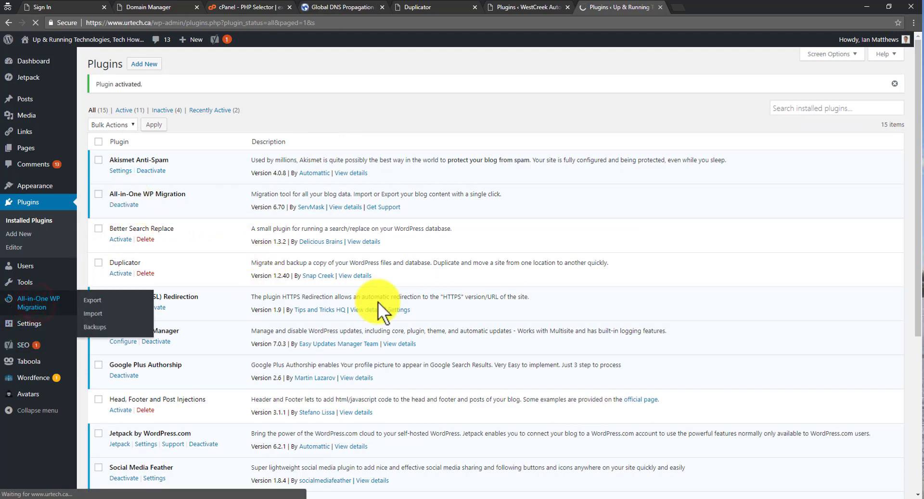
pyautogui.click(92, 300)
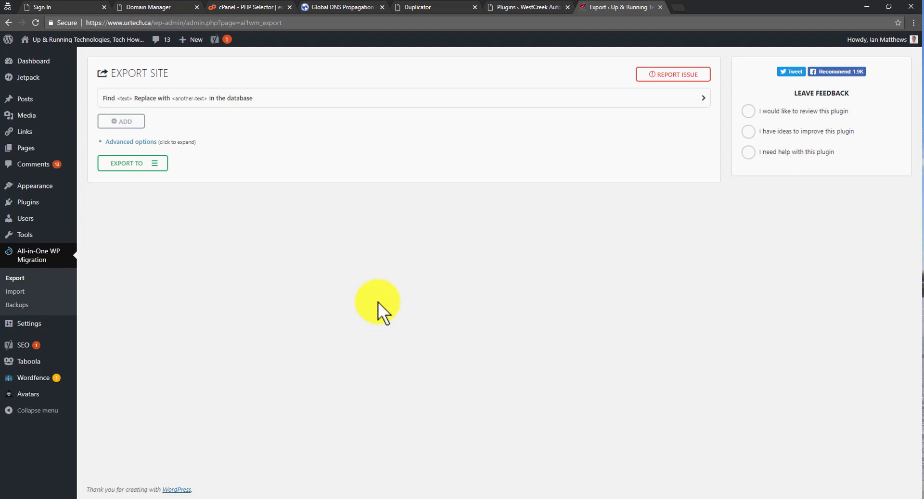
pyautogui.moveTo(125, 121)
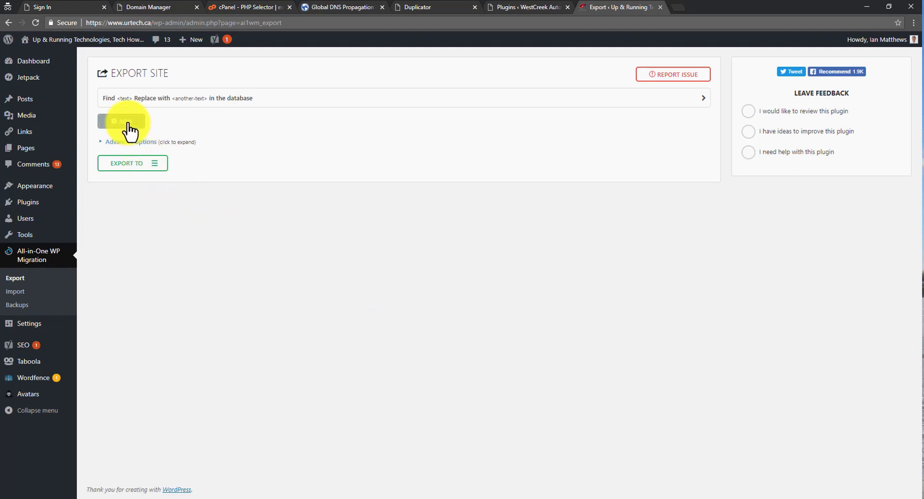
pyautogui.click(132, 163)
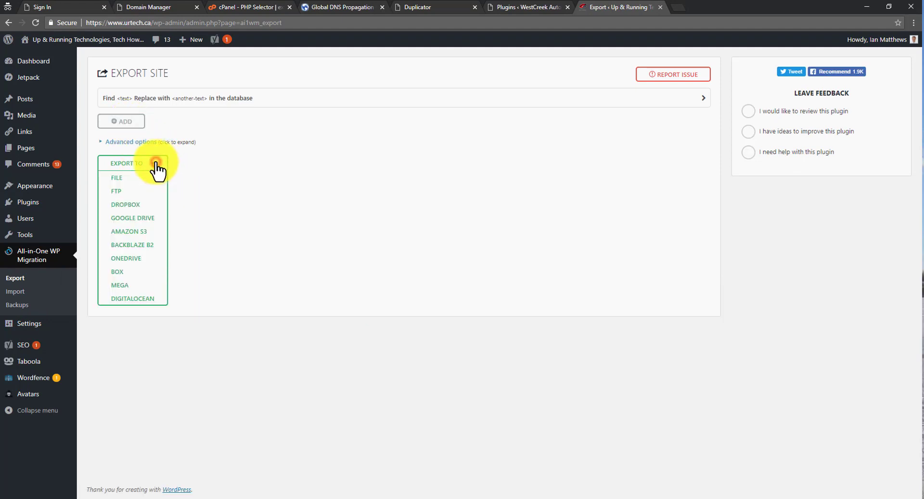
pyautogui.click(116, 177)
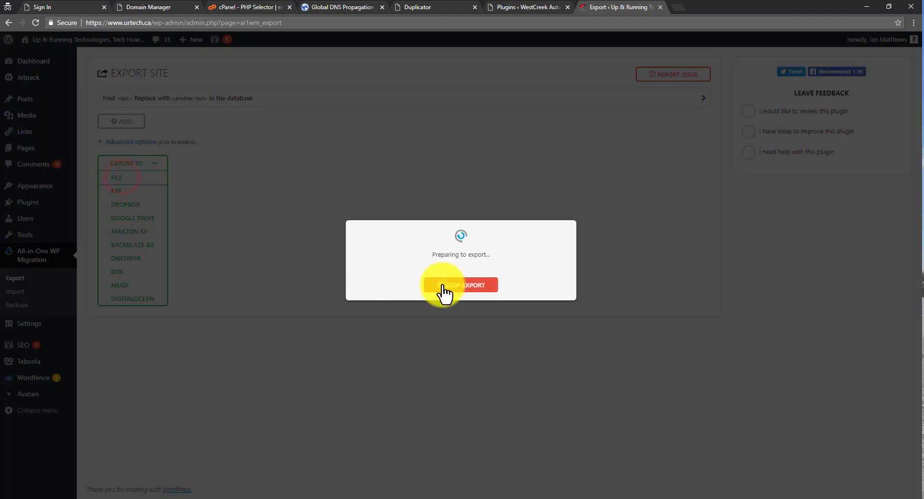
pyautogui.moveTo(297, 250)
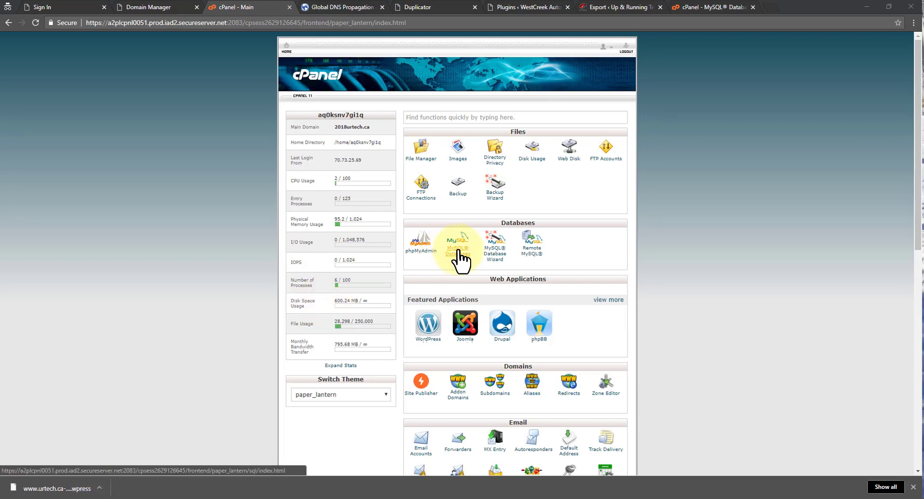
# - Go to cPanel's MySQL Databases page and reach the Add User To Database section
pyautogui.click(457, 244)
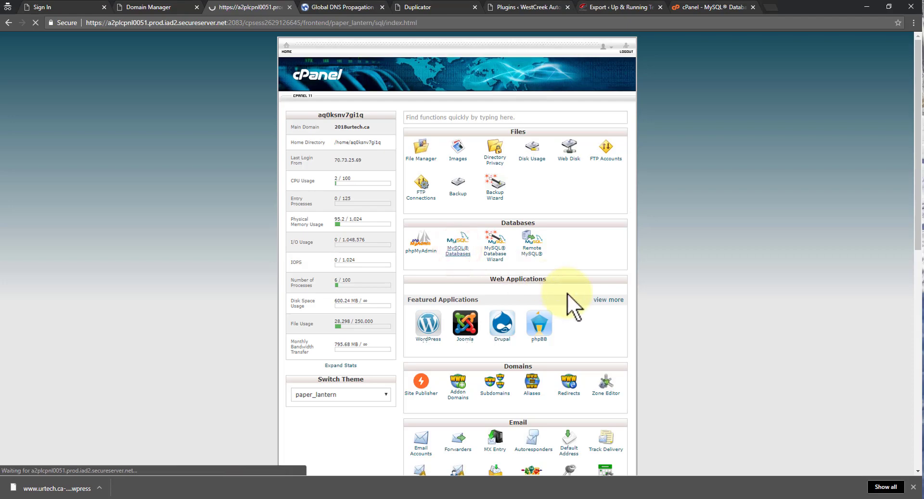
pyautogui.click(457, 250)
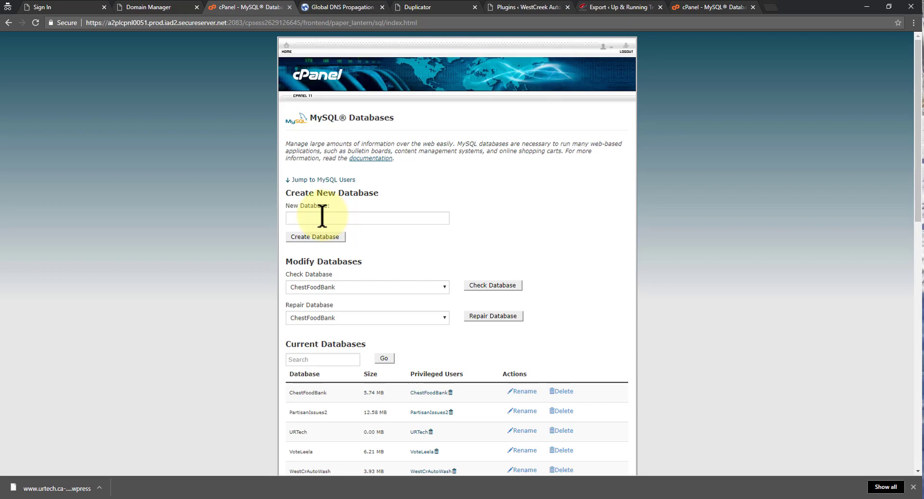
pyautogui.click(367, 218)
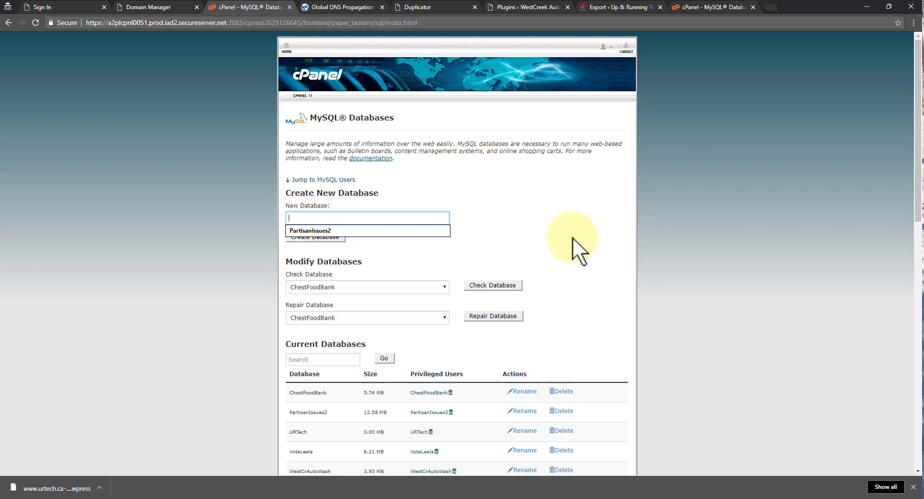
pyautogui.scroll(-3)
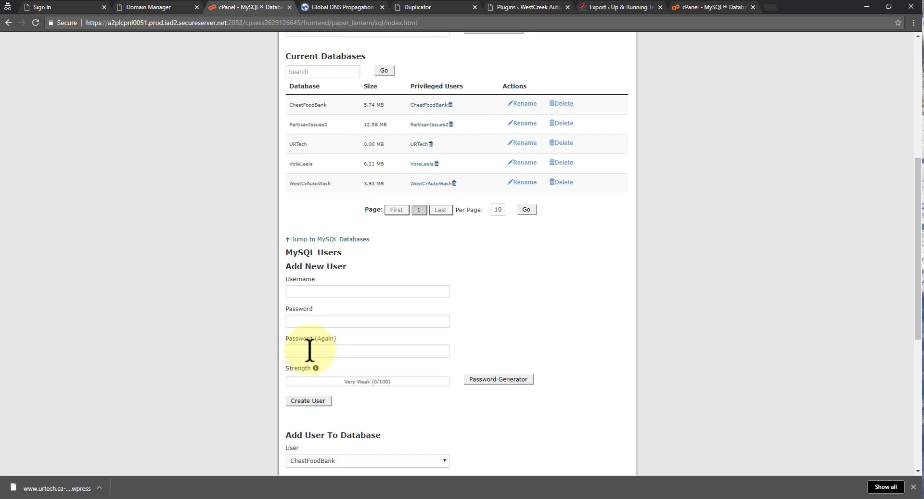
pyautogui.moveTo(498, 380)
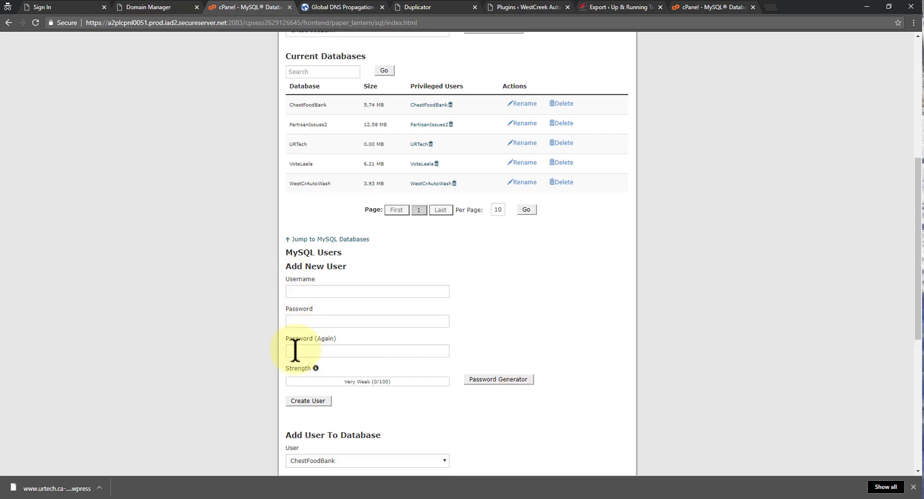
pyautogui.scroll(-3)
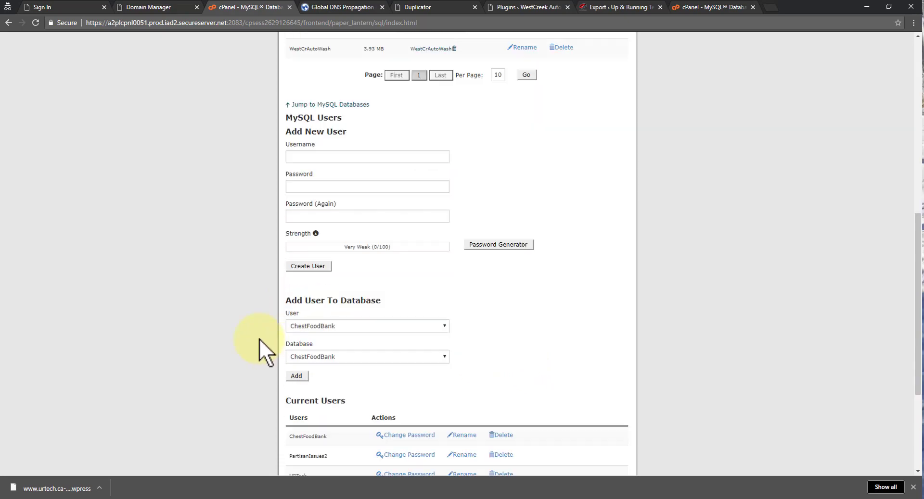
pyautogui.scroll(-3)
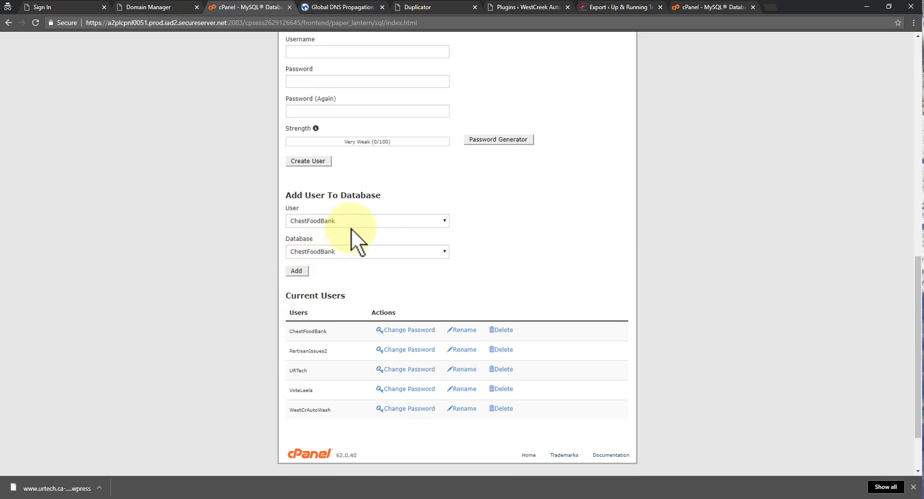
# - Choose URTech as both the user and the database to link
pyautogui.click(367, 221)
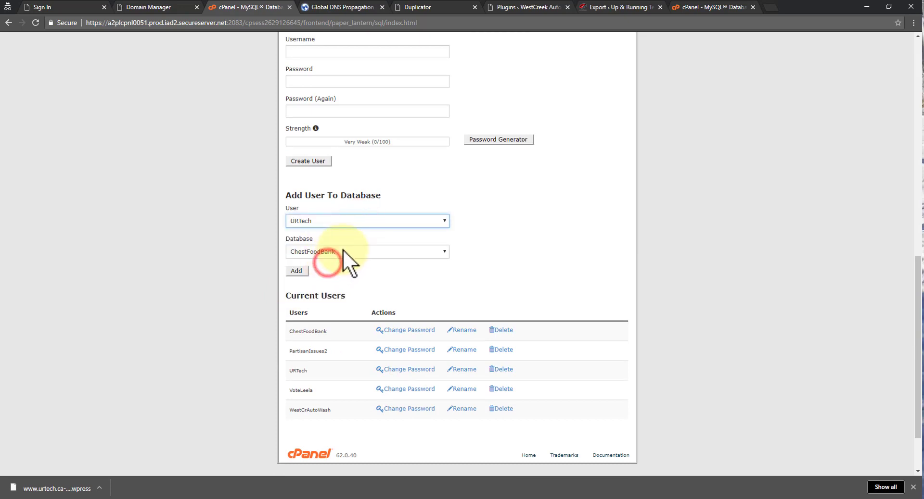
pyautogui.click(366, 251)
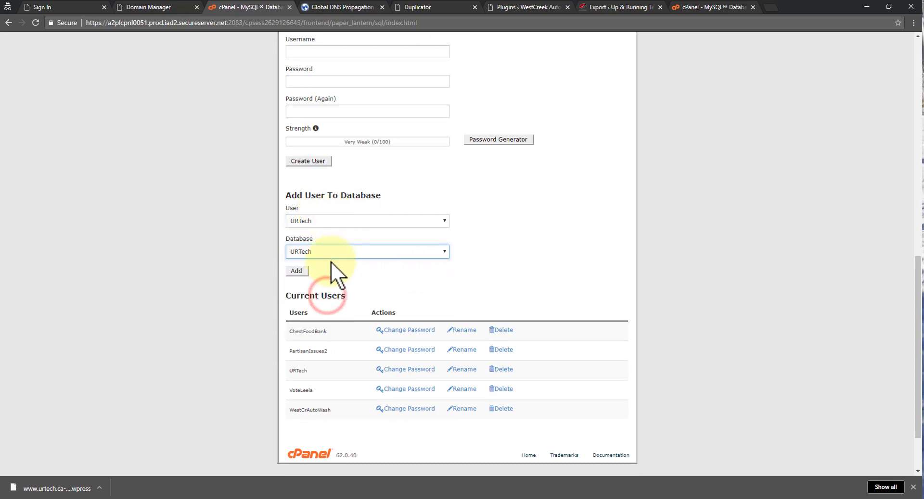
pyautogui.moveTo(306, 227)
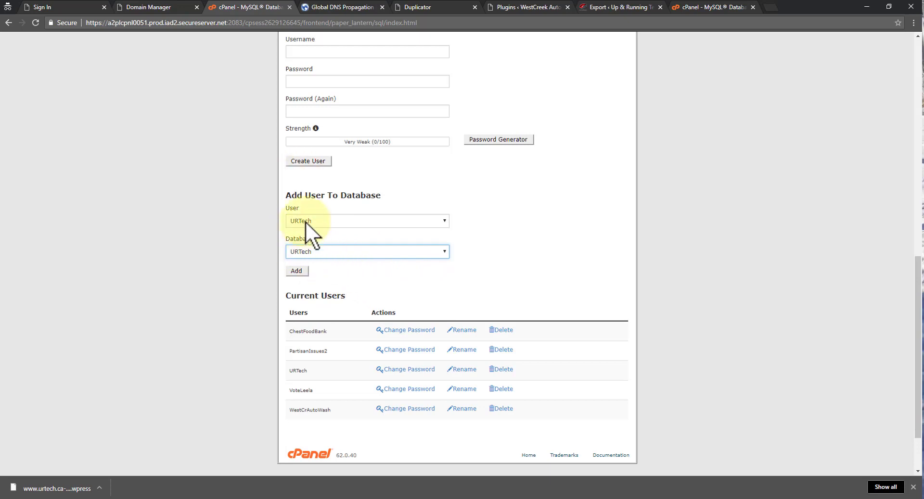
pyautogui.moveTo(604, 285)
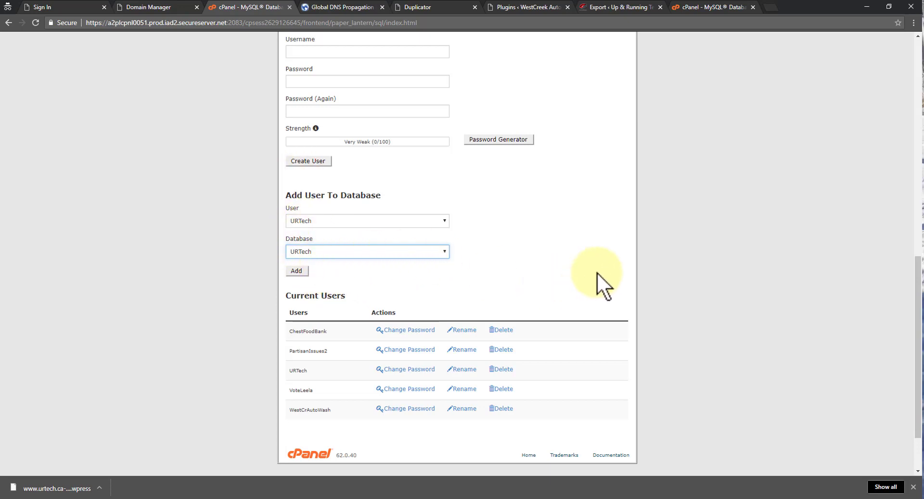
pyautogui.moveTo(336, 309)
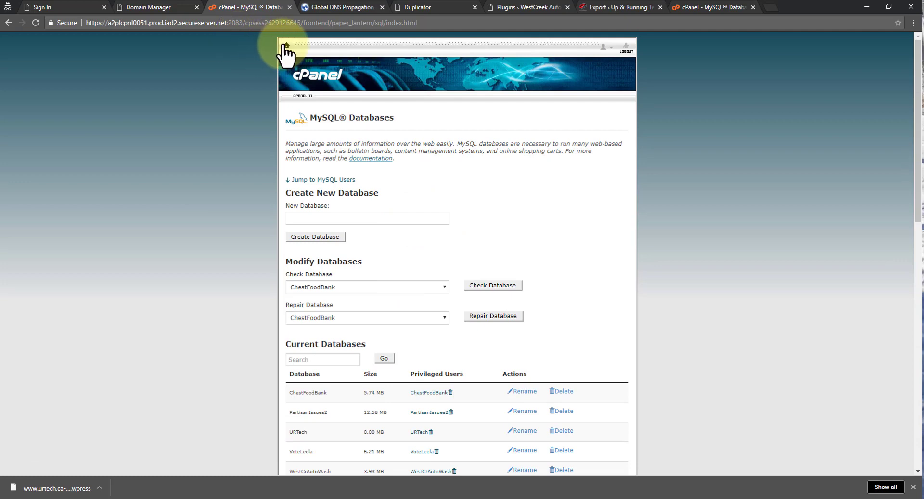
# - Check the Addon Domains list for urtech.ca, then return to the cPanel home page
pyautogui.click(286, 47)
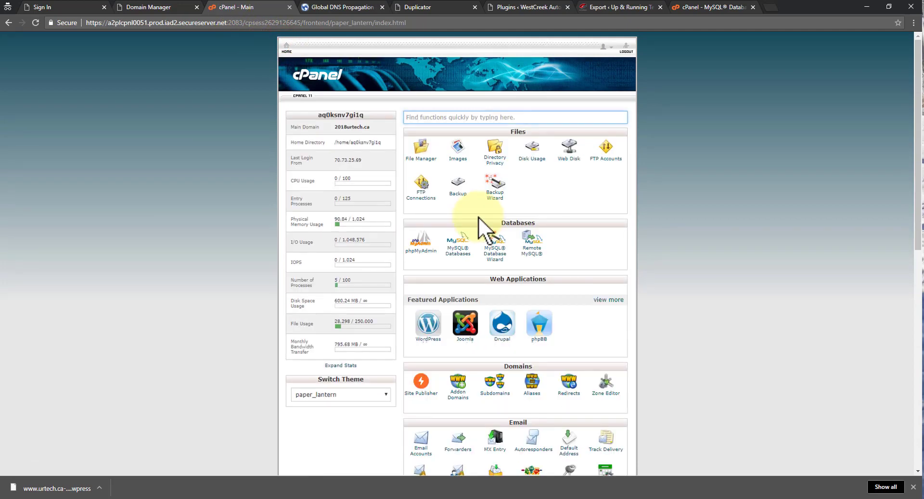
pyautogui.scroll(-3)
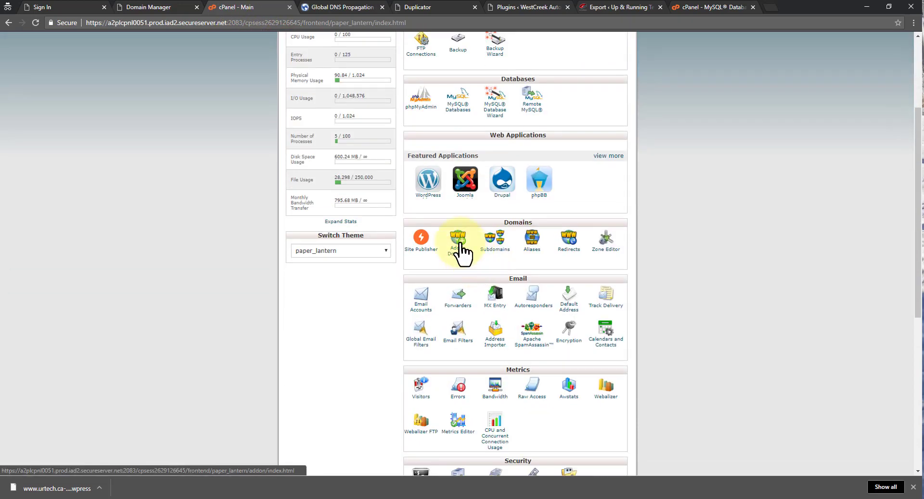
pyautogui.click(457, 239)
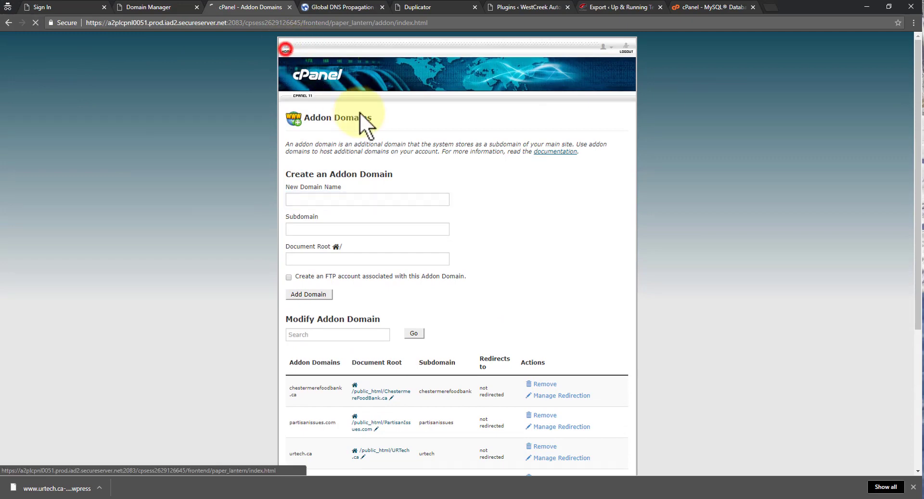
pyautogui.click(286, 50)
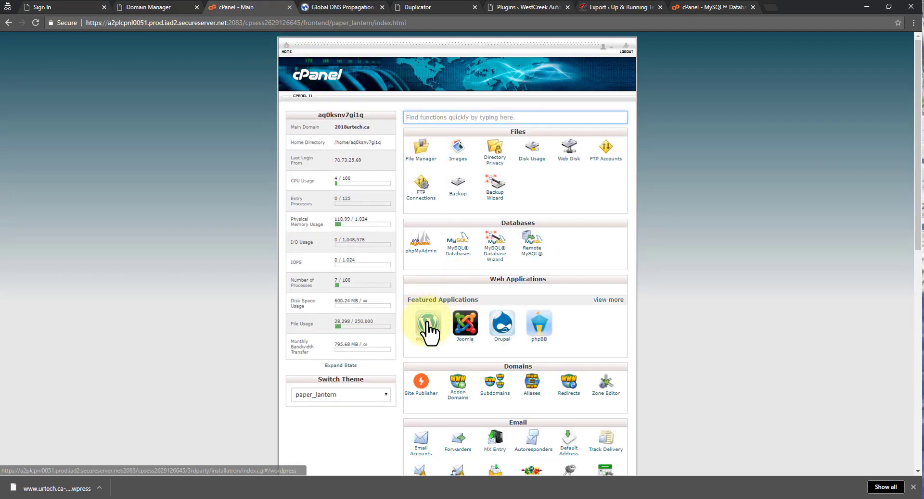
pyautogui.click(428, 326)
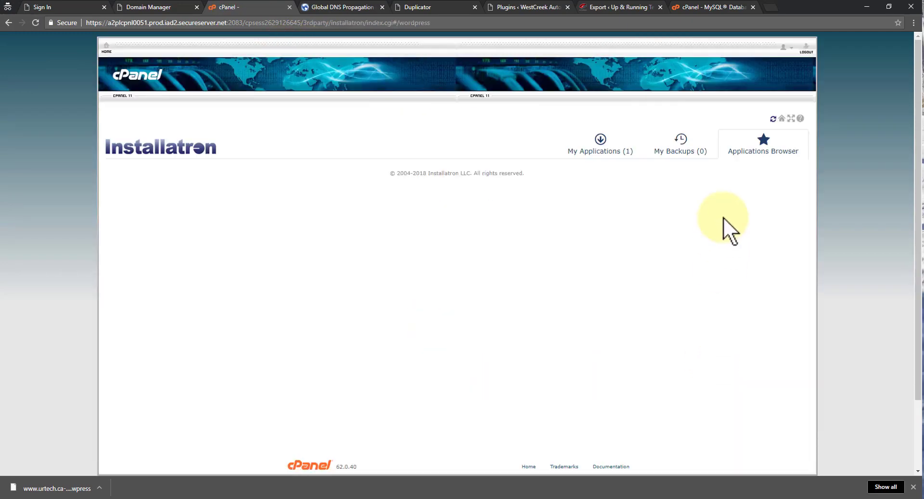
pyautogui.click(763, 144)
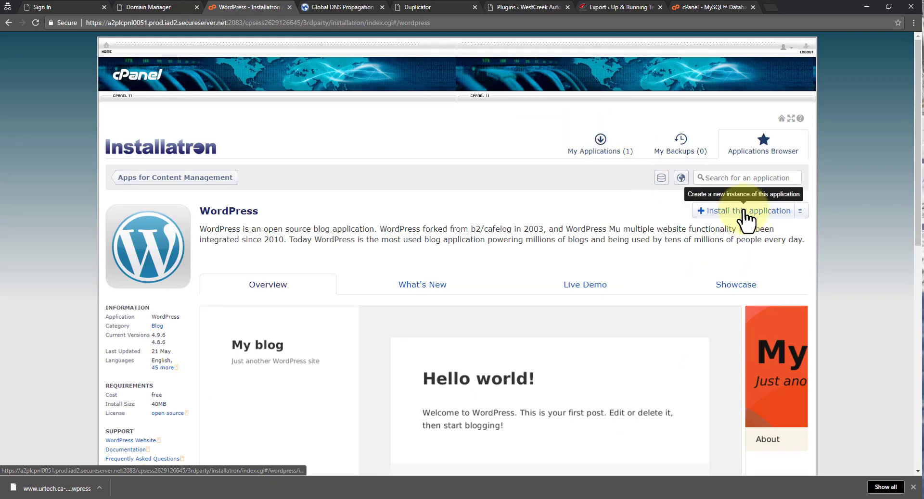
pyautogui.click(745, 211)
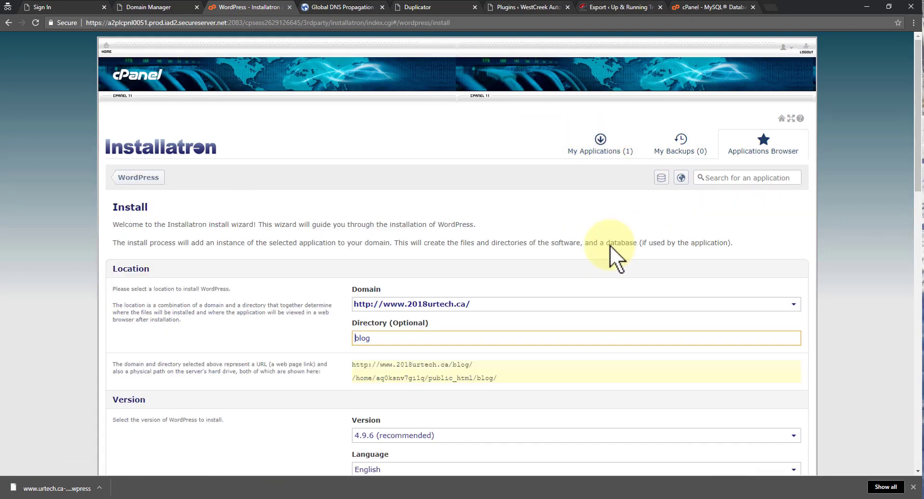
pyautogui.click(792, 304)
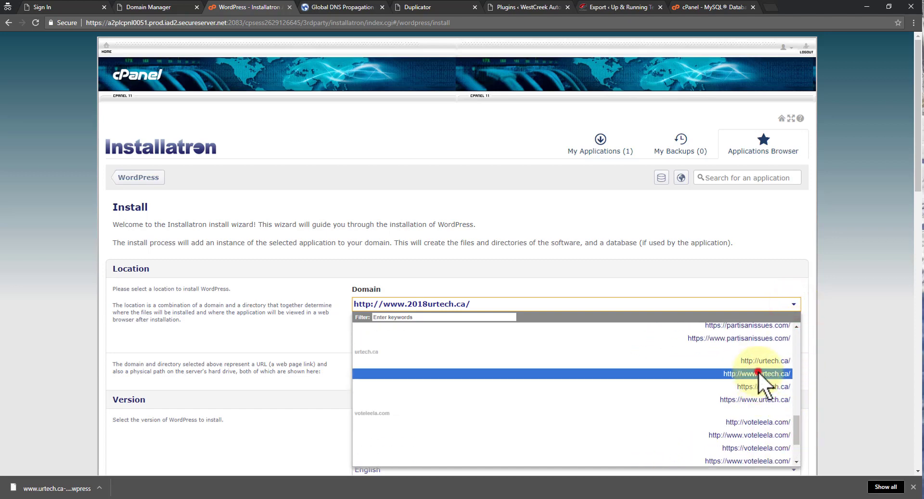
pyautogui.click(756, 374)
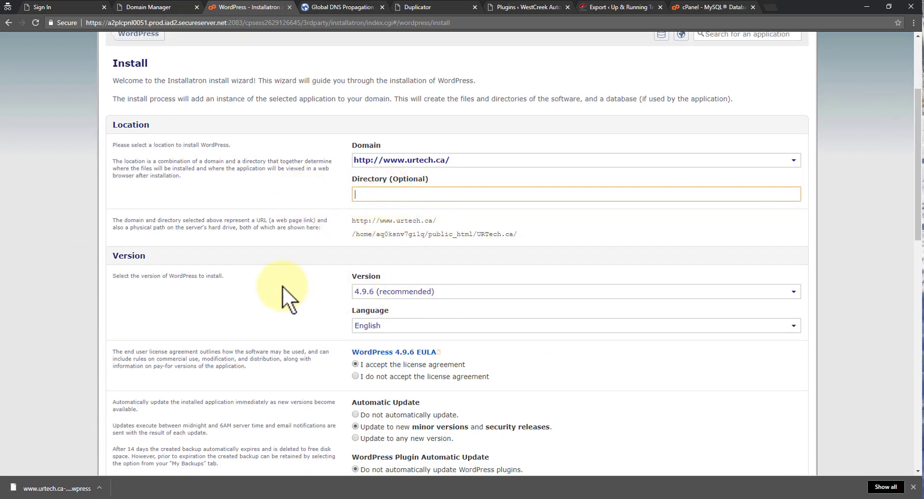
# - Take manual control of advanced settings and choose an existing database
pyautogui.scroll(-3)
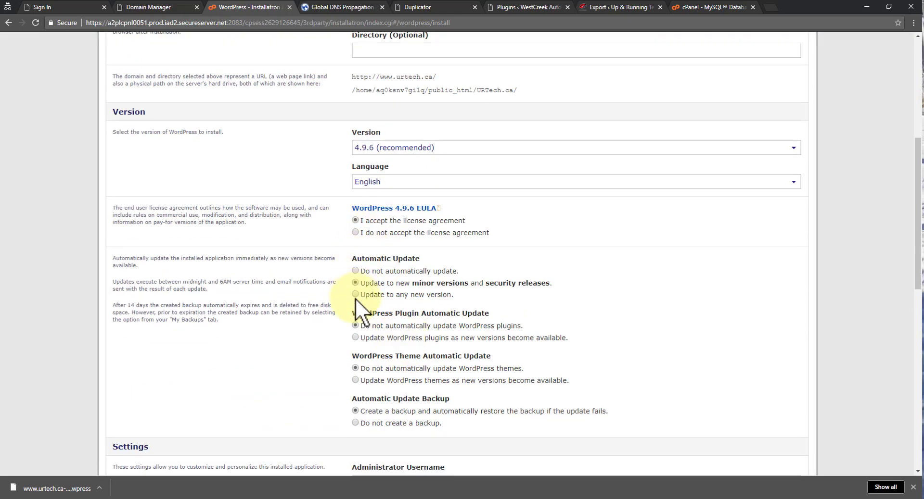
pyautogui.scroll(-3)
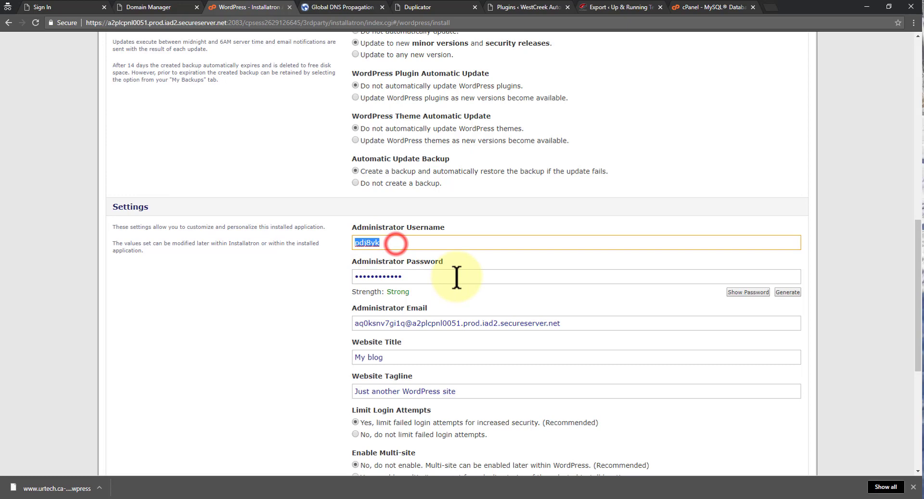
pyautogui.click(575, 276)
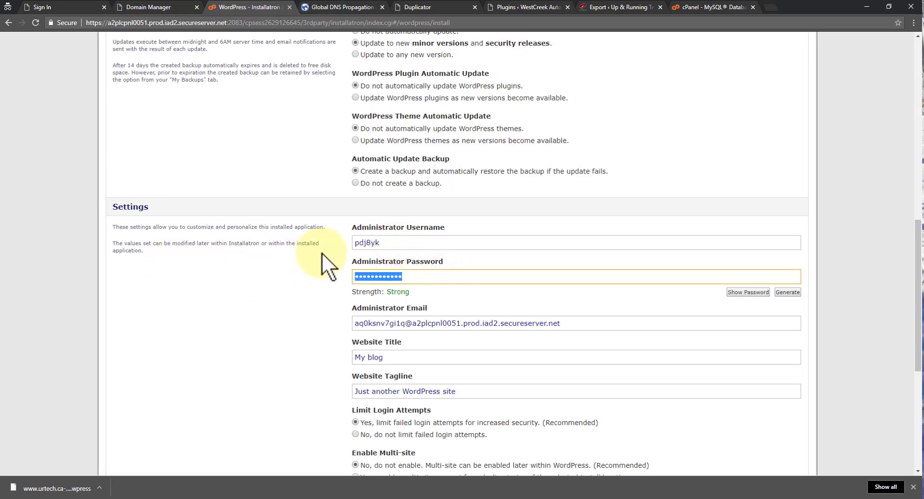
pyautogui.scroll(-3)
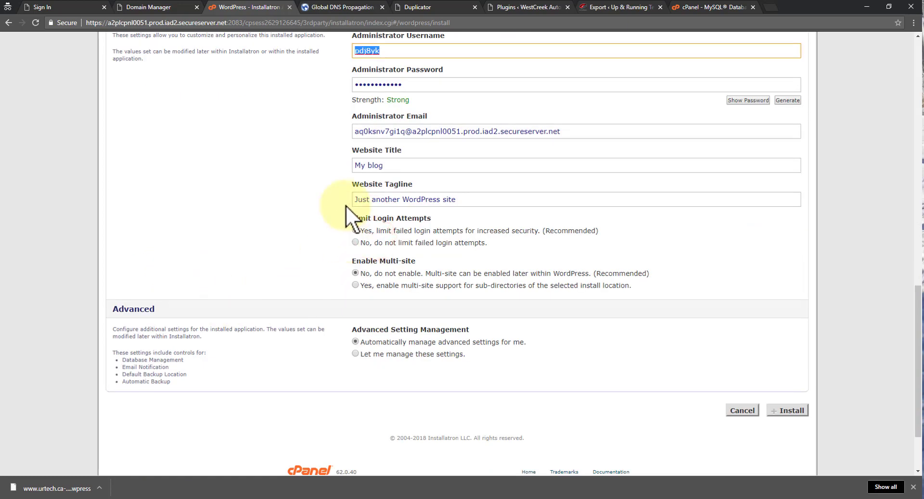
pyautogui.click(355, 353)
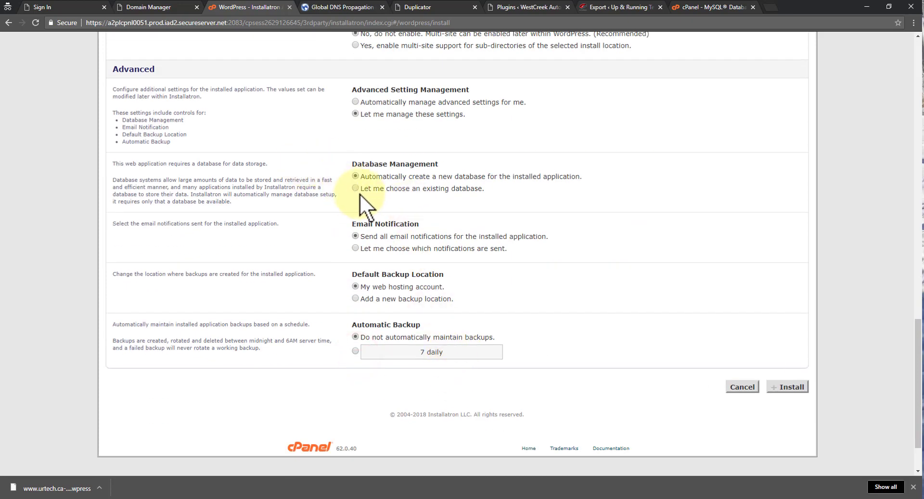
pyautogui.click(355, 187)
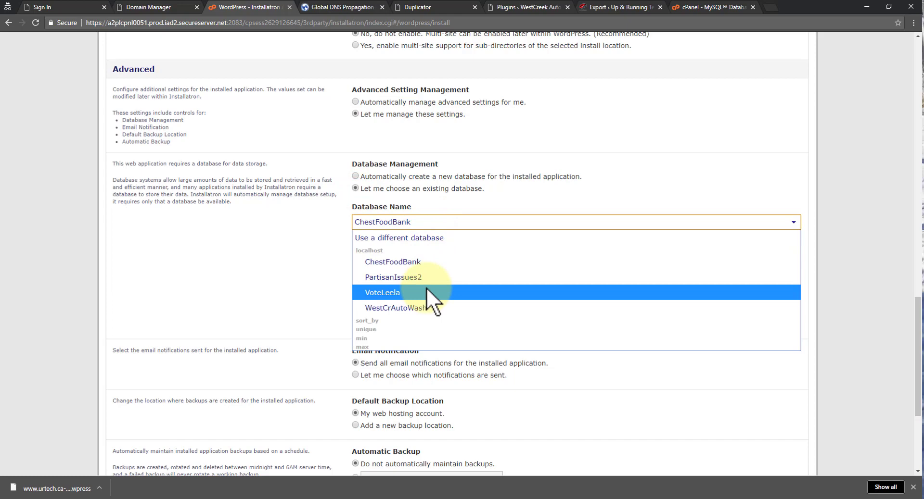
pyautogui.click(393, 261)
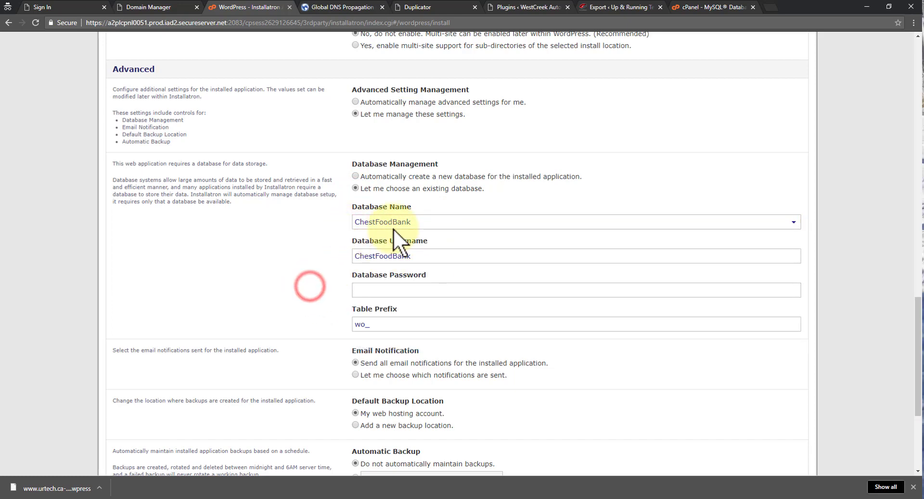
# - Review the remaining install form and leave it for the cPanel home page
pyautogui.scroll(-3)
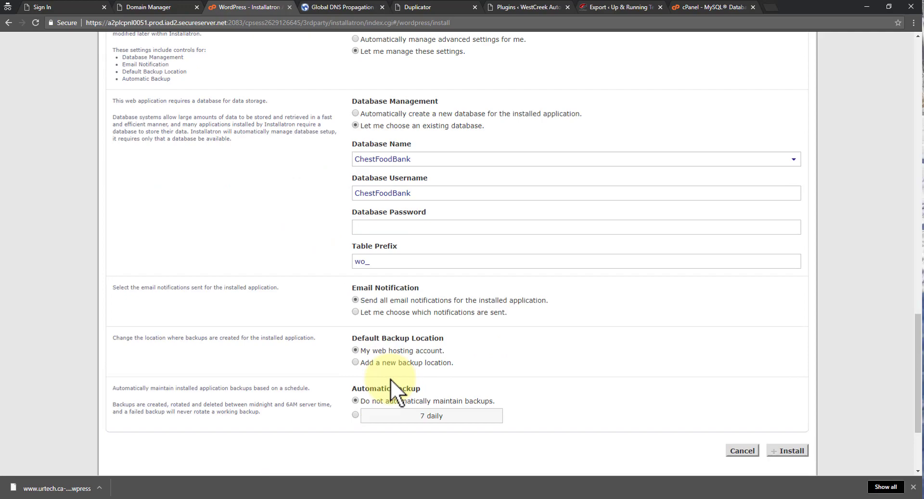
pyautogui.scroll(-3)
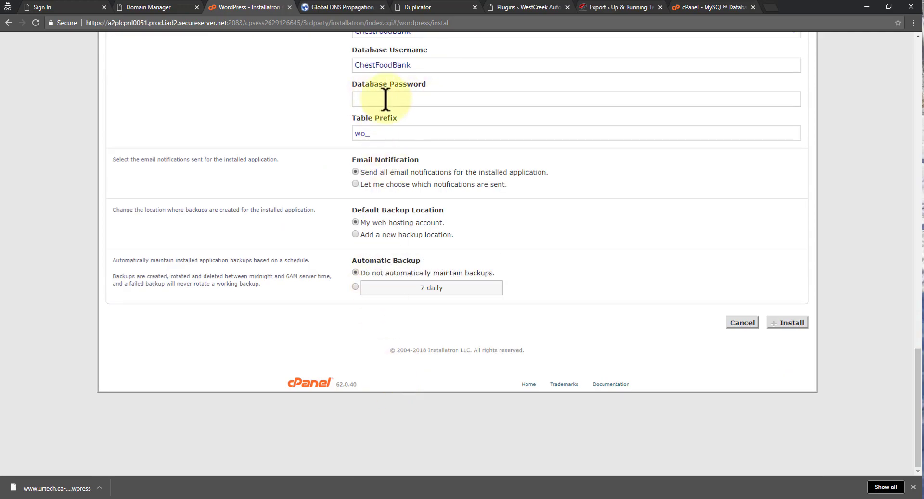
pyautogui.scroll(3)
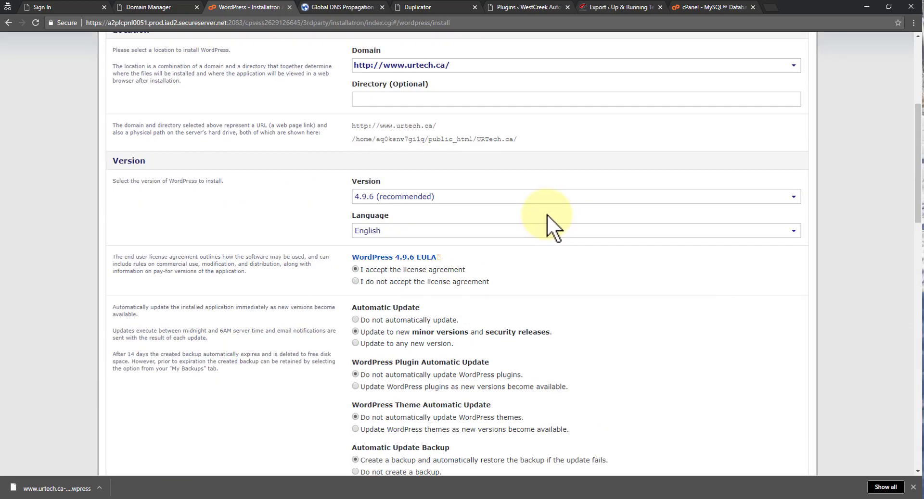
pyautogui.scroll(3)
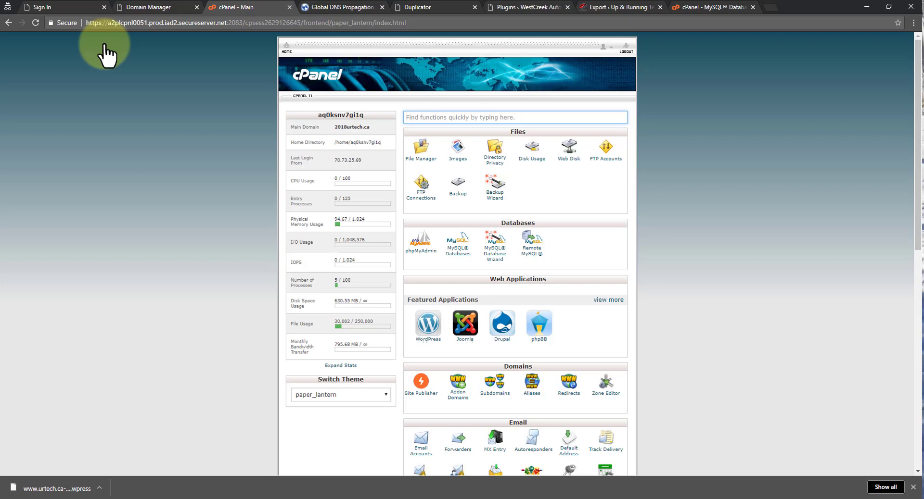
pyautogui.click(428, 324)
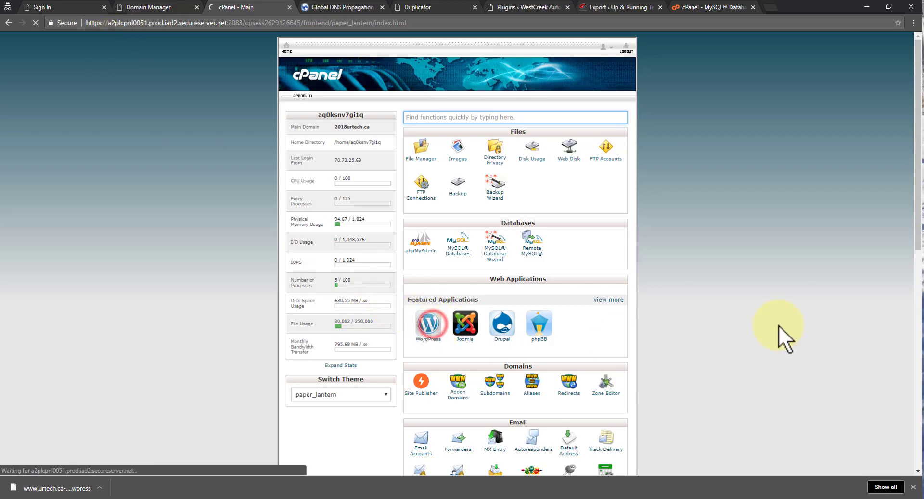
pyautogui.click(428, 325)
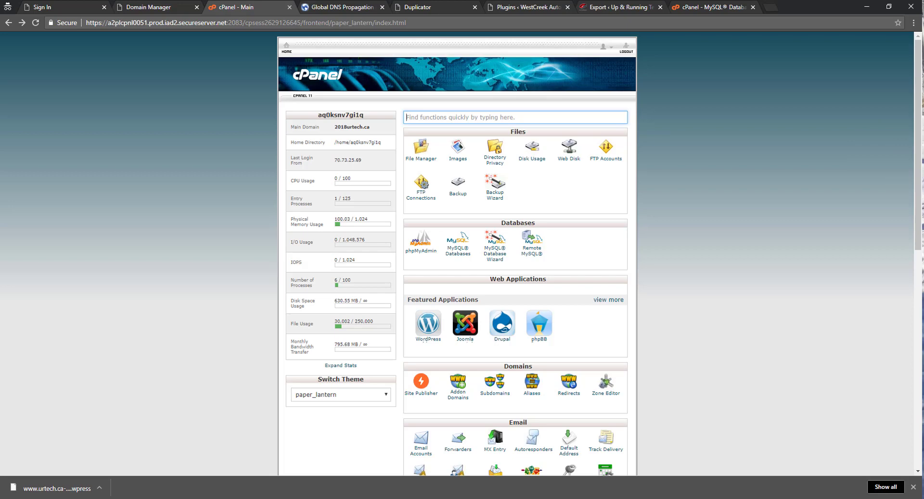
pyautogui.click(149, 7)
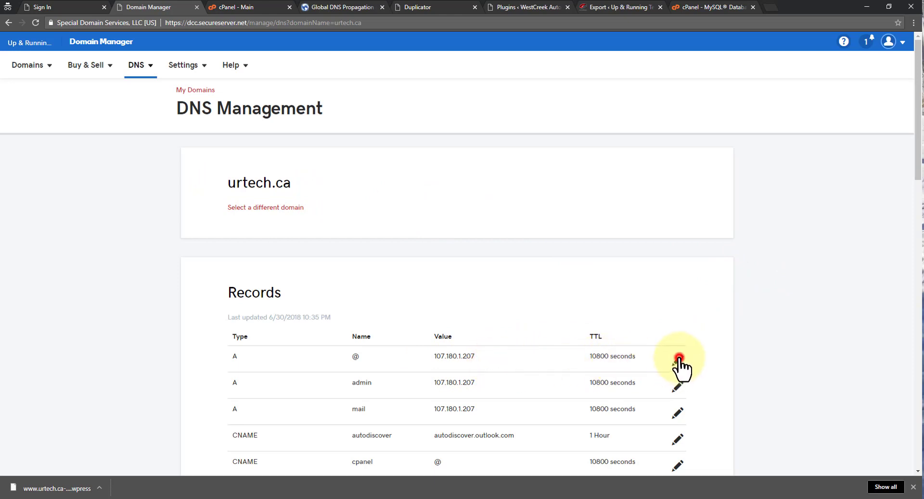
# - Give the @ A record a 1 Hour TTL and save it
pyautogui.click(678, 359)
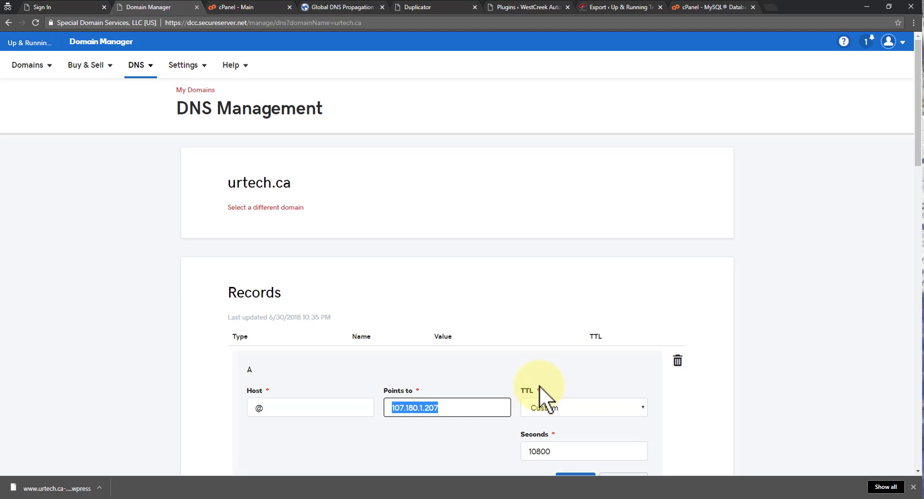
pyautogui.scroll(-3)
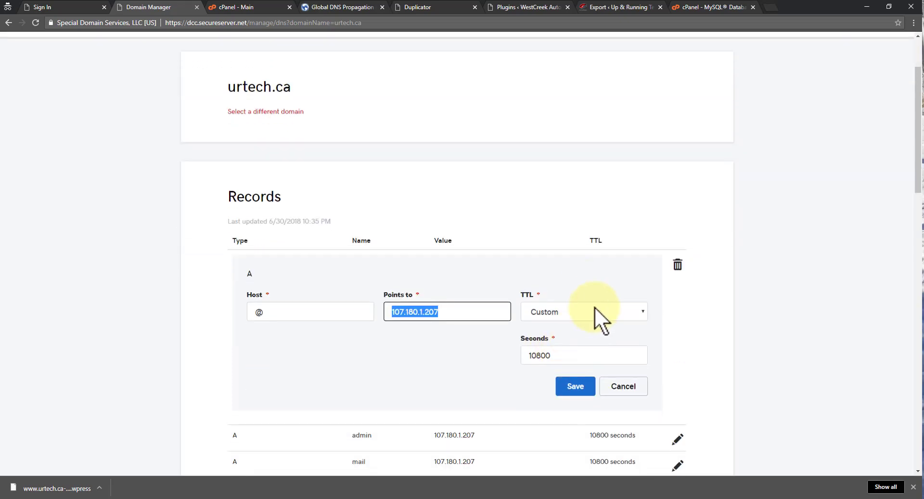
pyautogui.click(583, 312)
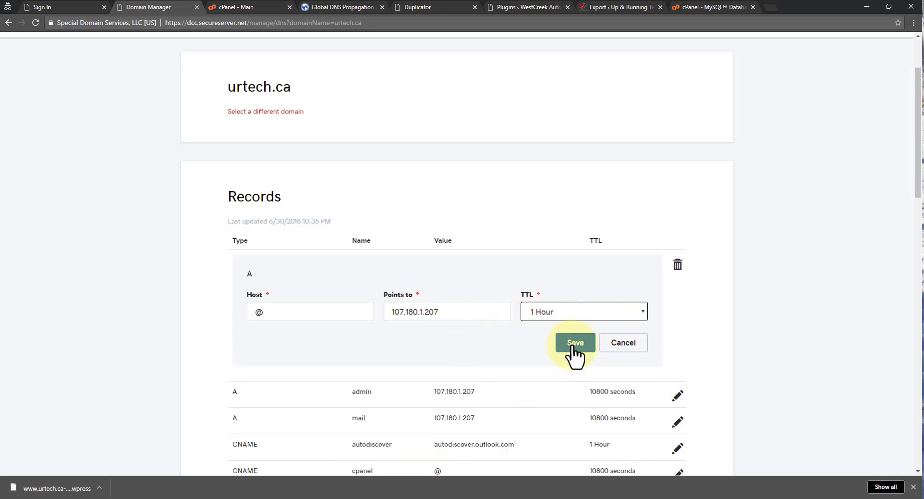
pyautogui.click(574, 342)
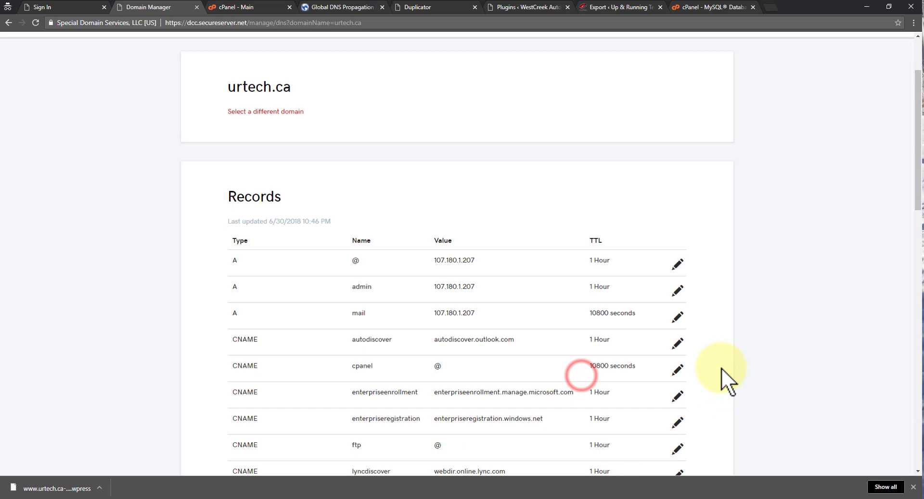
# - Give the mail A record a 1 Hour TTL and save it
pyautogui.click(677, 317)
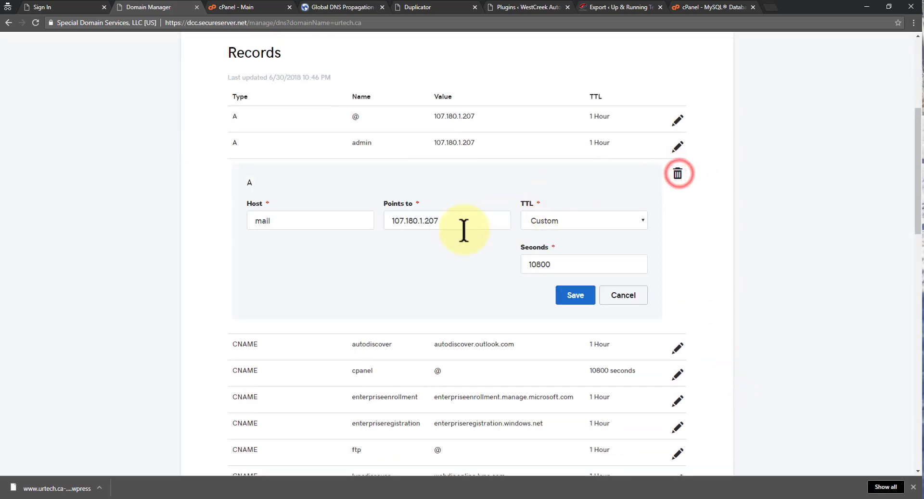
pyautogui.click(583, 221)
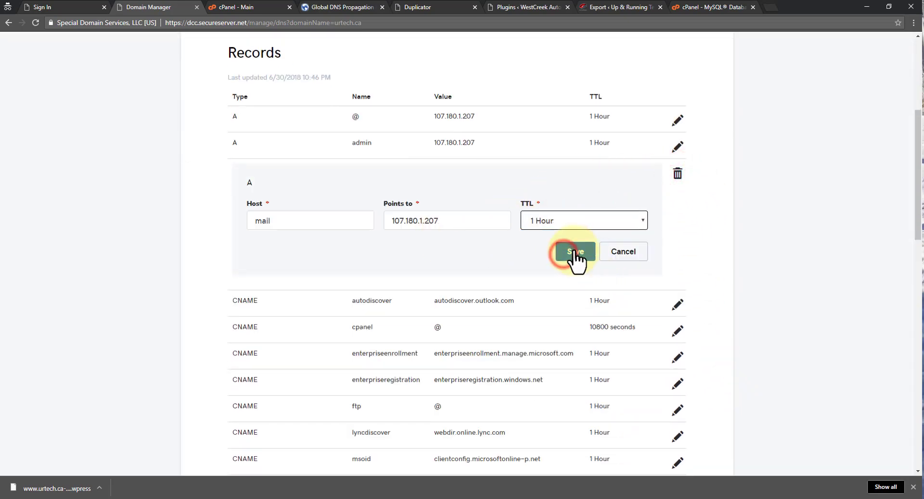
pyautogui.click(572, 252)
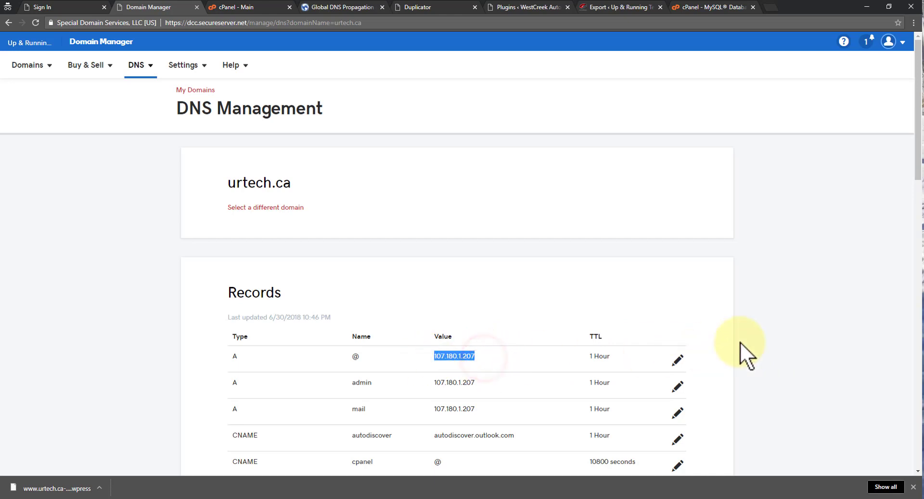
pyautogui.moveTo(764, 348)
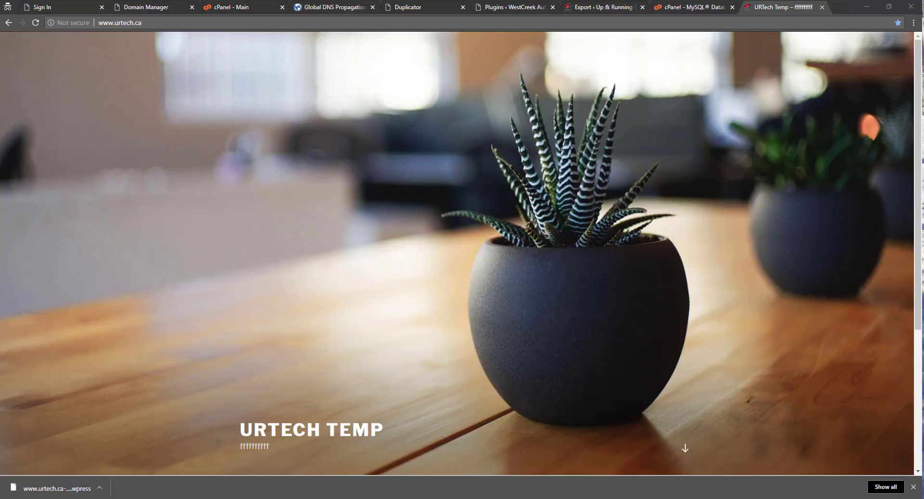
pyautogui.click(147, 23)
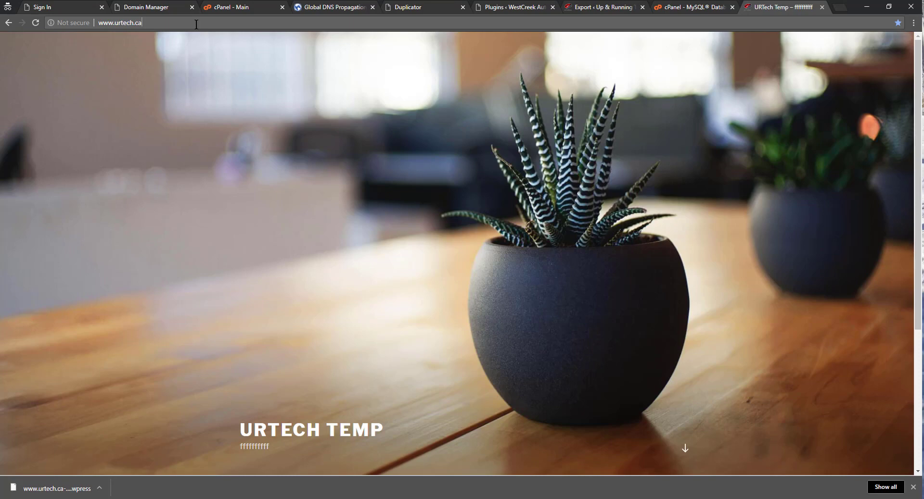
pyautogui.write('/wp-admin%2F&reauth=1')
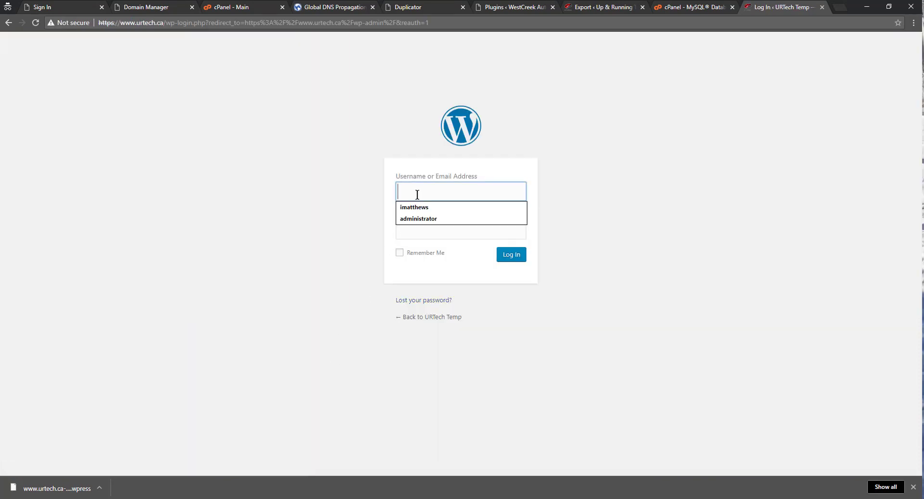
pyautogui.click(413, 207)
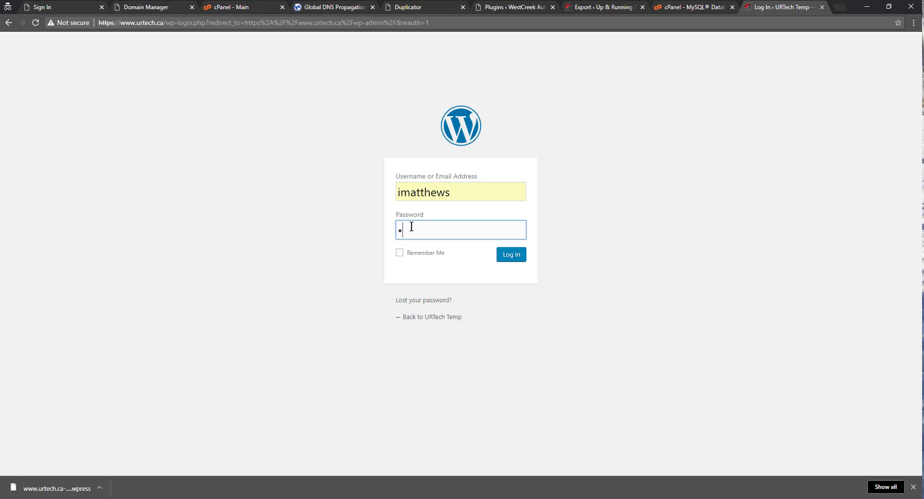
pyautogui.write('password')
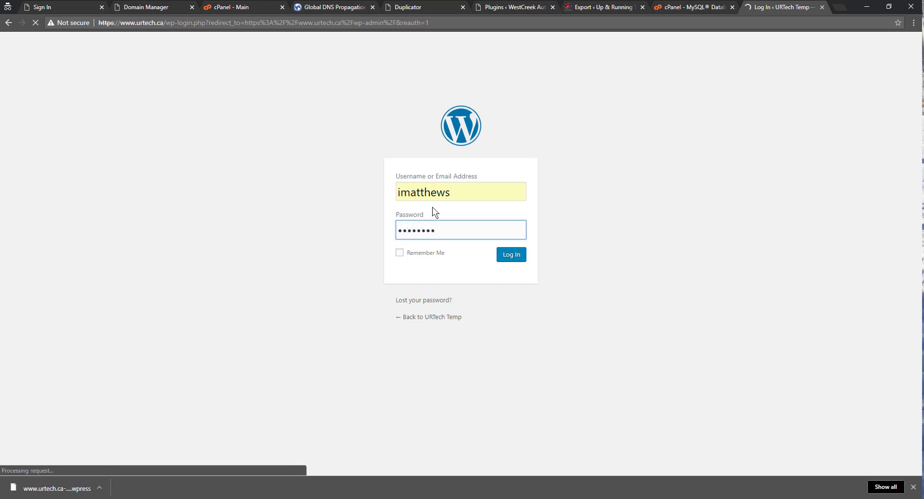
pyautogui.click(510, 255)
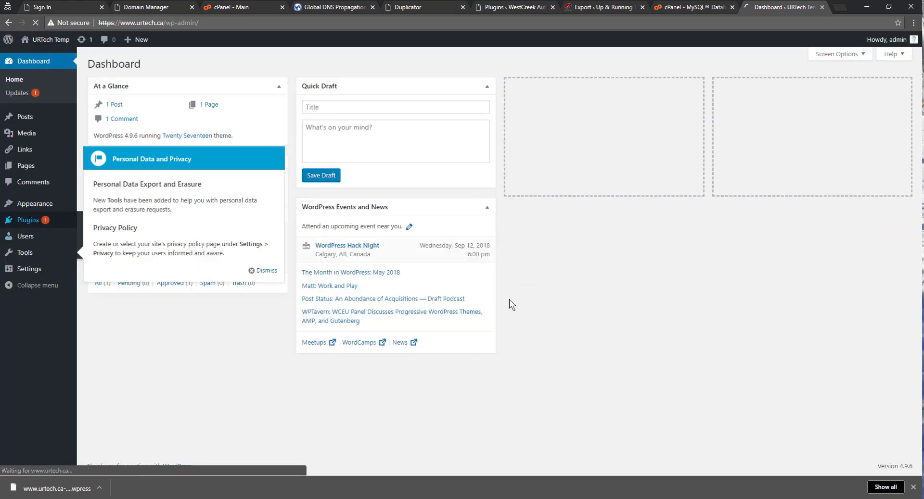
# - View the installed plugins list and the ServMask Unlimited Extension page
pyautogui.click(28, 220)
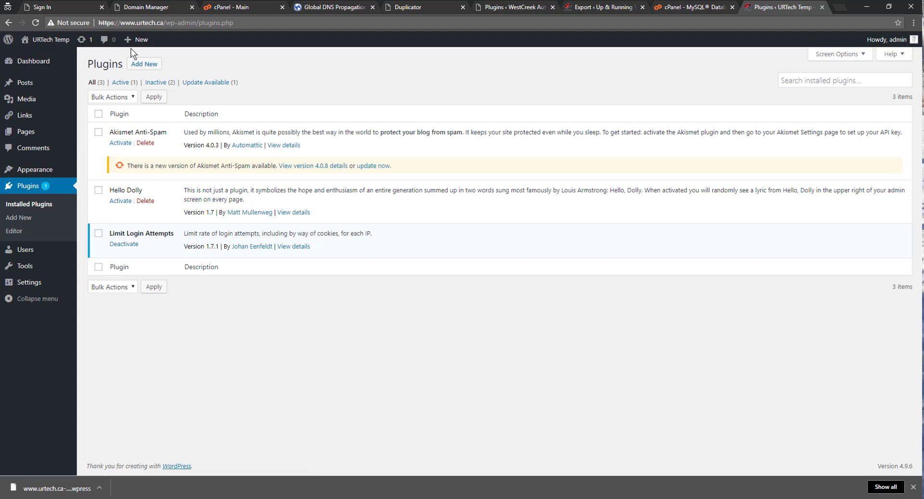
pyautogui.click(144, 64)
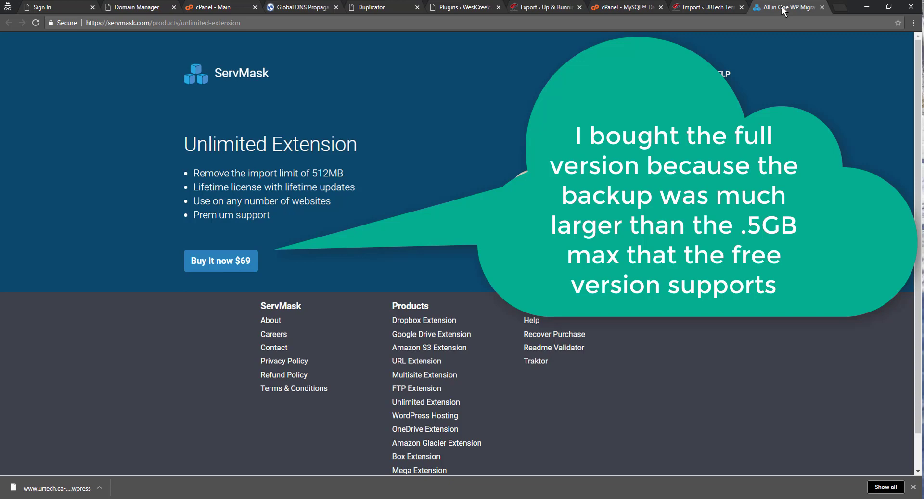
# - Handle the downloaded Unlimited Extension zip from the download bar
pyautogui.click(219, 261)
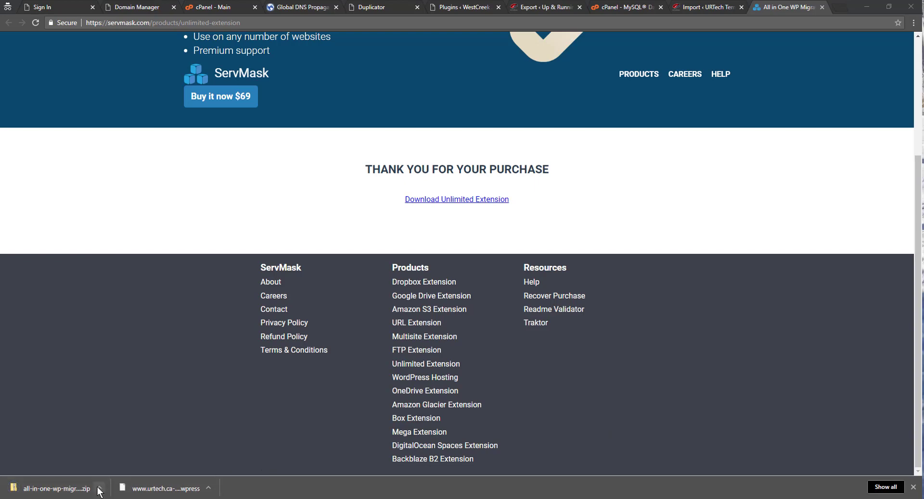
pyautogui.click(98, 489)
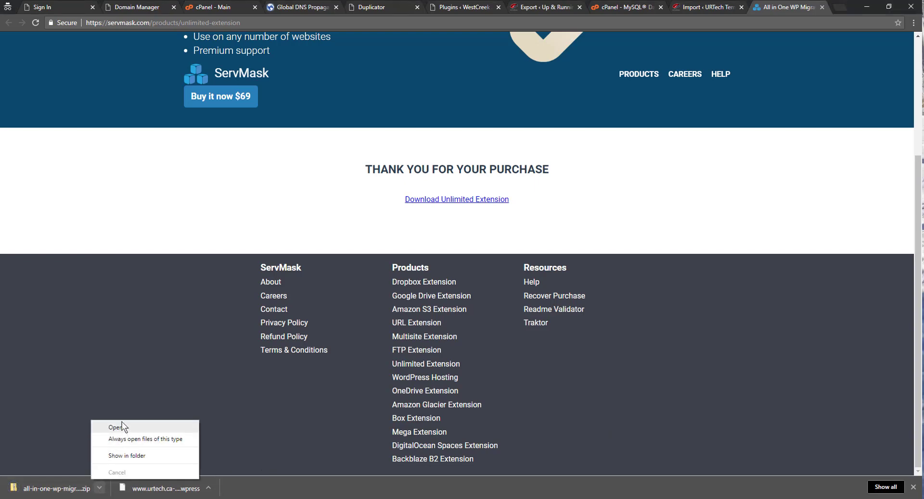
pyautogui.click(118, 427)
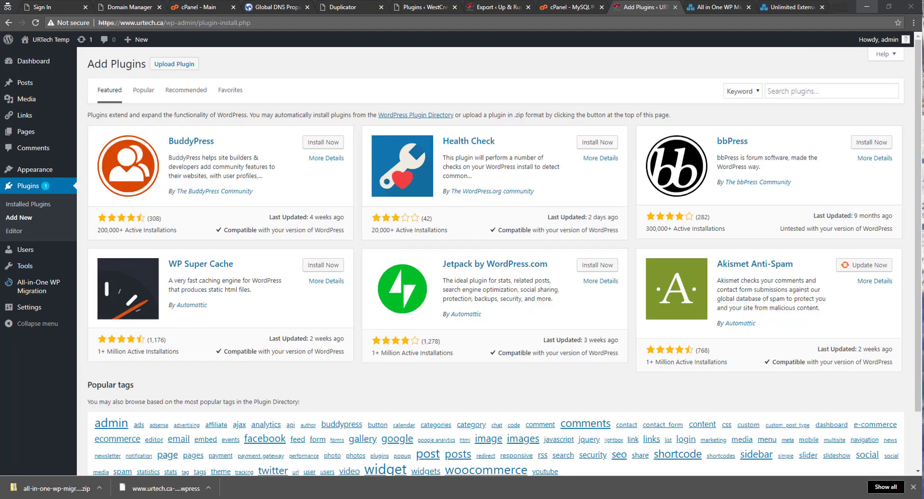
pyautogui.moveTo(338, 299)
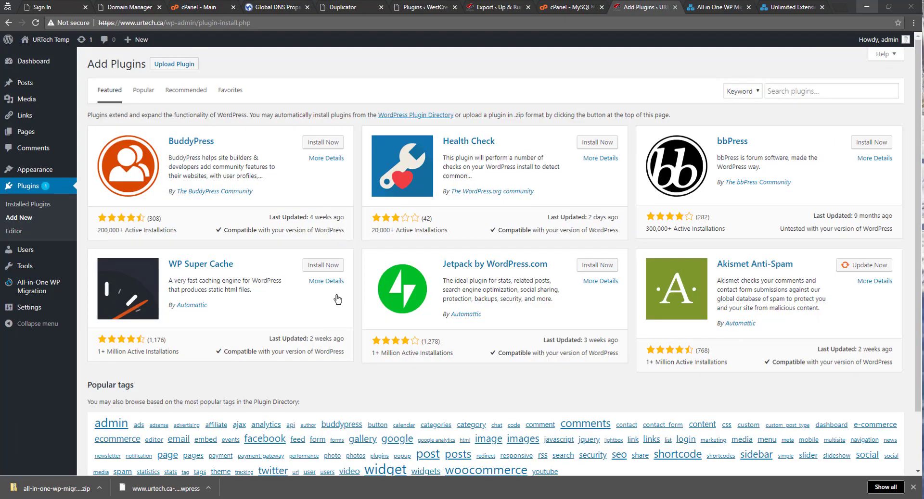
# - Upload the unlimited-extension zip through the Upload Plugin form
pyautogui.click(173, 63)
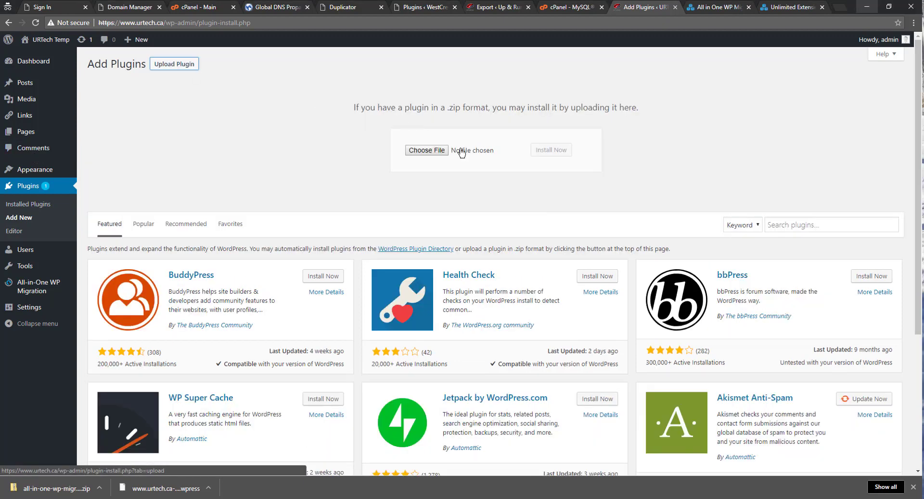
pyautogui.click(426, 150)
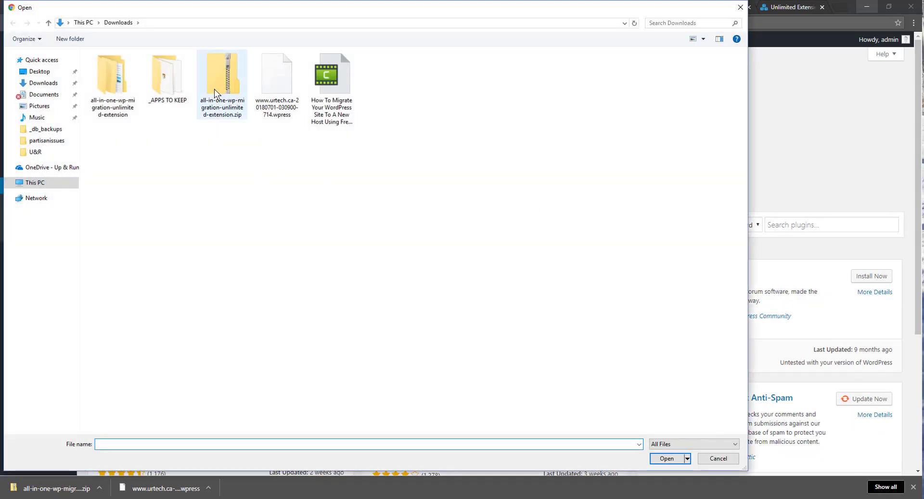
pyautogui.click(223, 73)
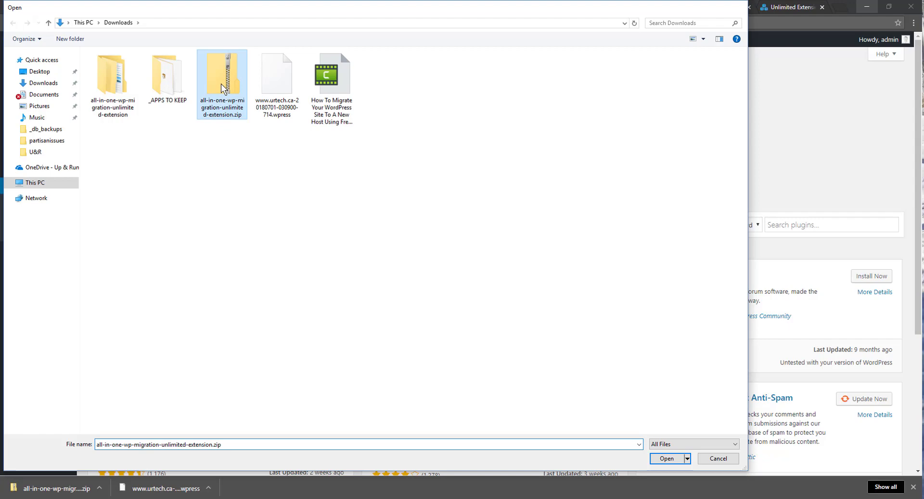
pyautogui.click(666, 460)
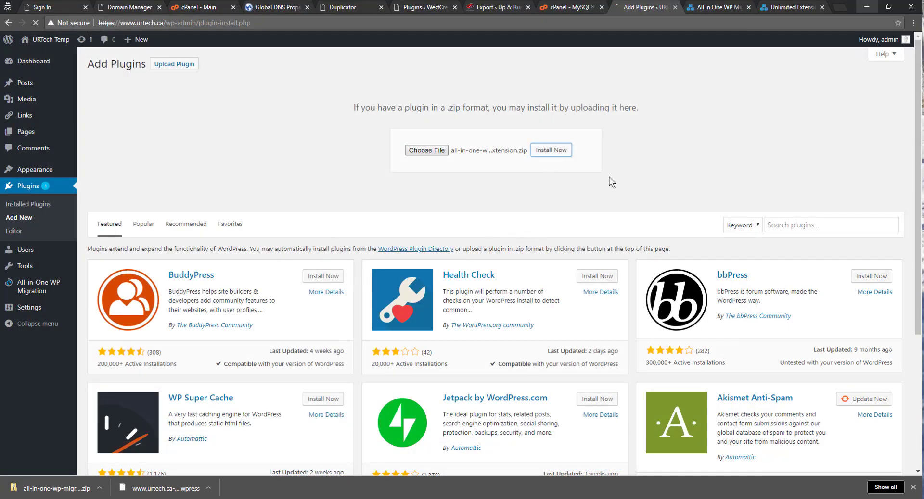
# - Install and activate the Unlimited Extension, ending on the Import page
pyautogui.click(551, 150)
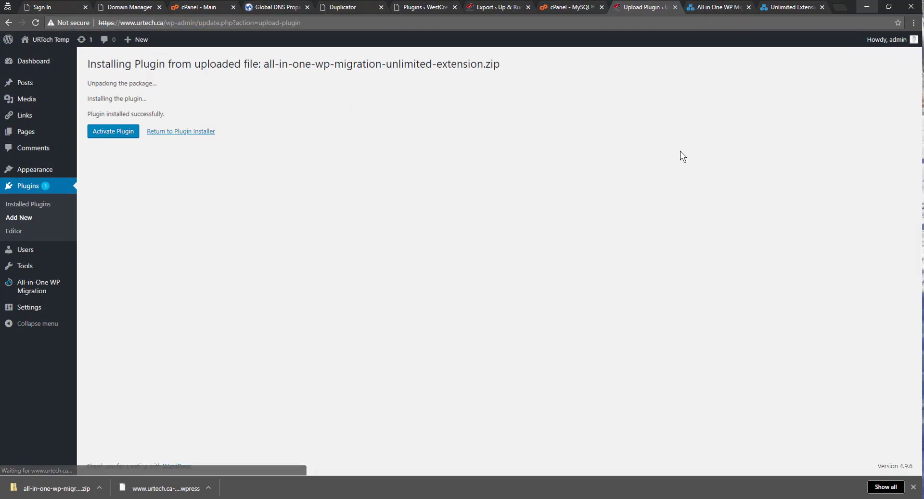
pyautogui.click(113, 132)
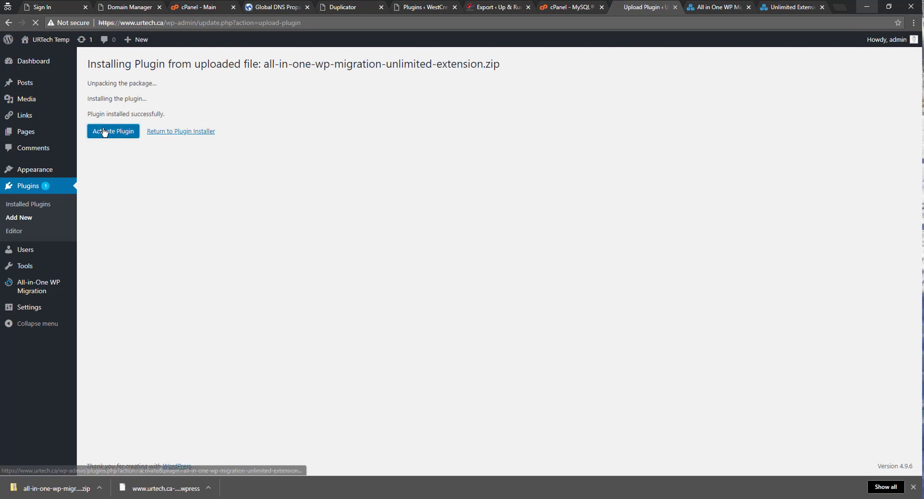
pyautogui.click(112, 132)
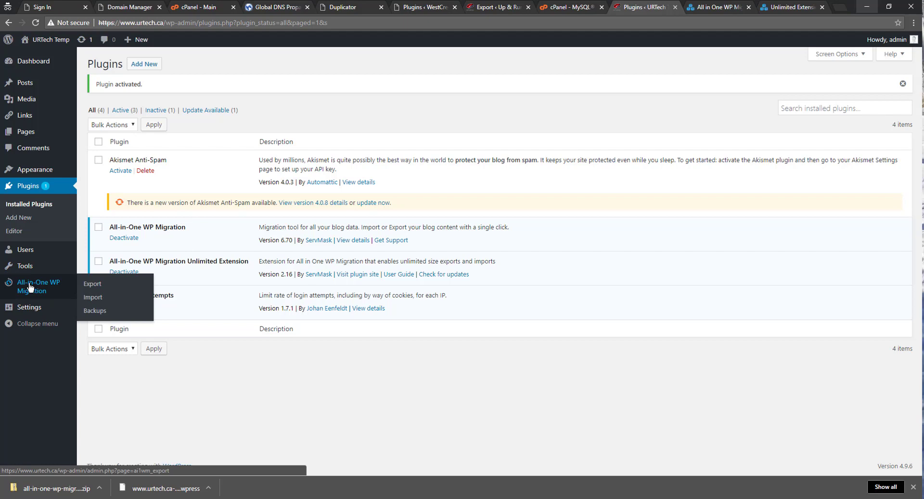
pyautogui.click(92, 284)
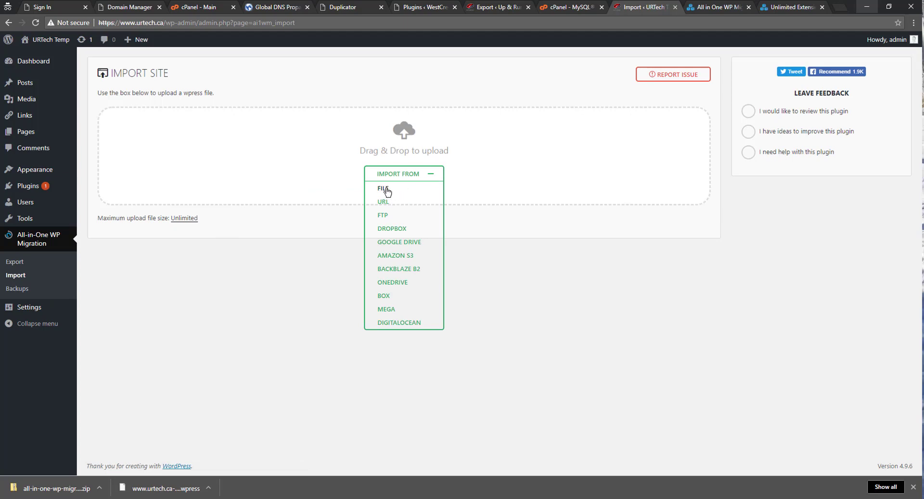
# - Import the urtech.ca .wpress backup from file and confirm the site-overwrite warning
pyautogui.click(382, 189)
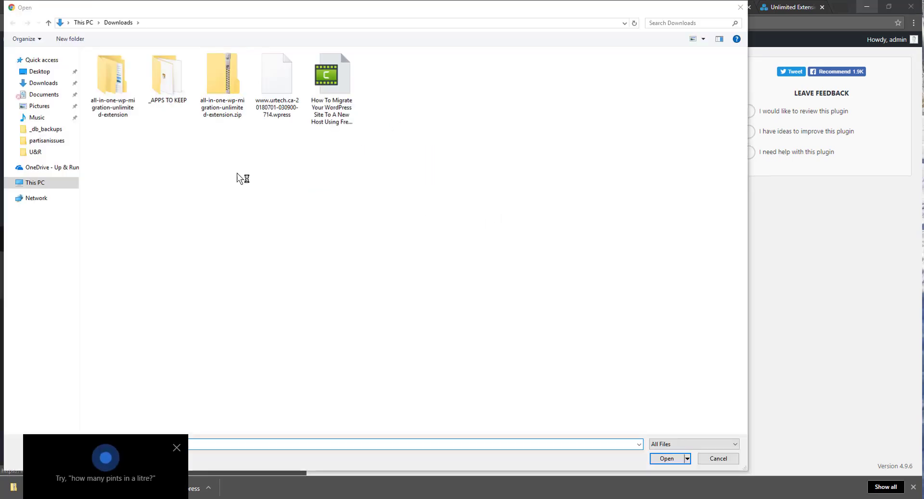
pyautogui.moveTo(318, 138)
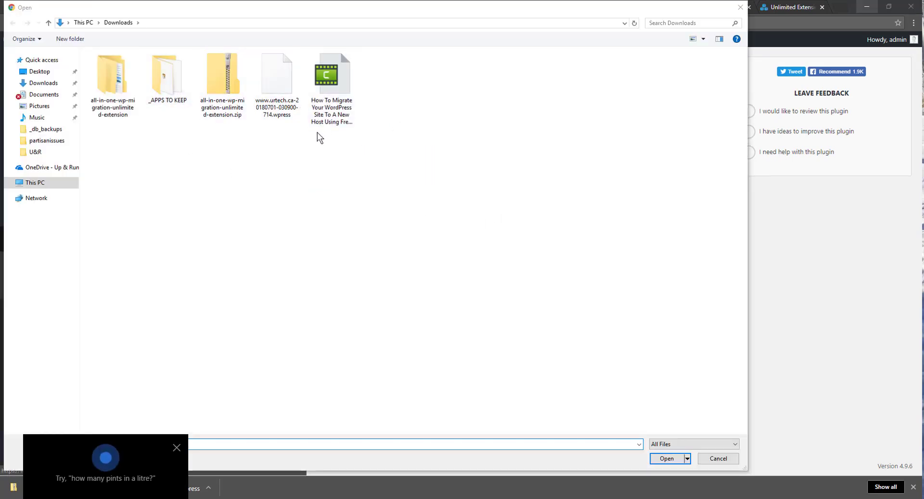
pyautogui.click(276, 75)
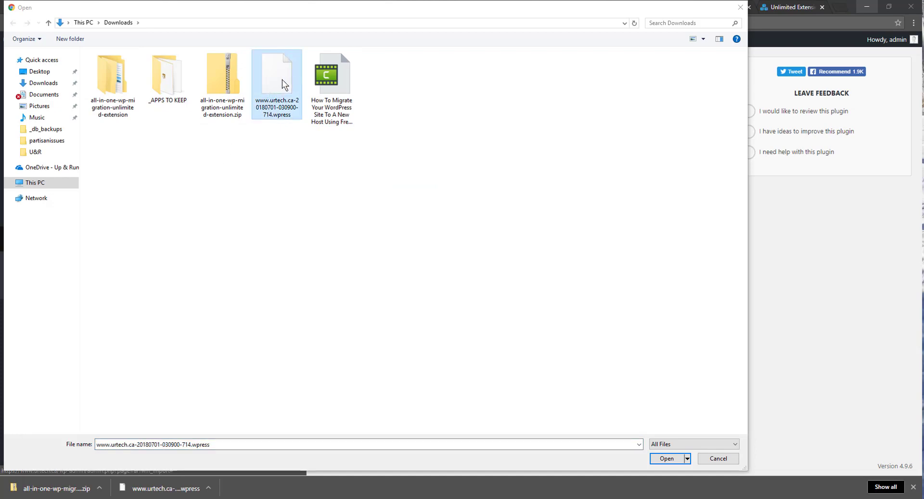
pyautogui.click(667, 459)
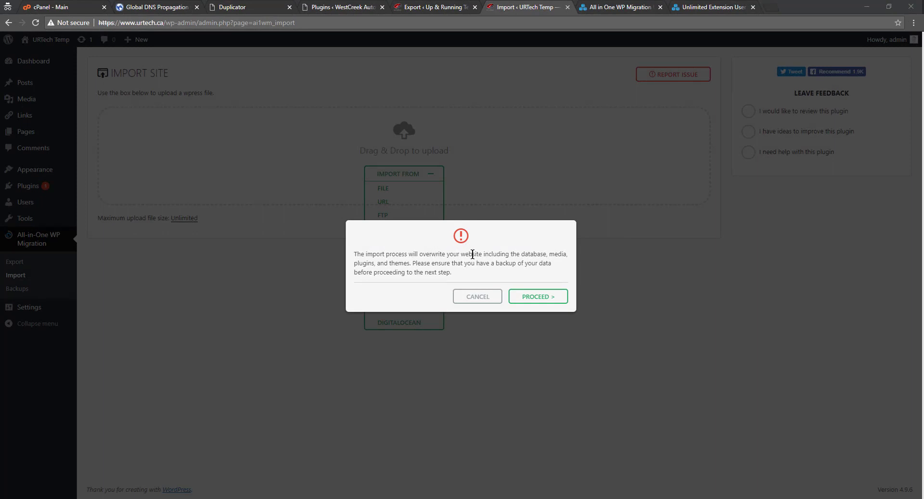
pyautogui.moveTo(499, 295)
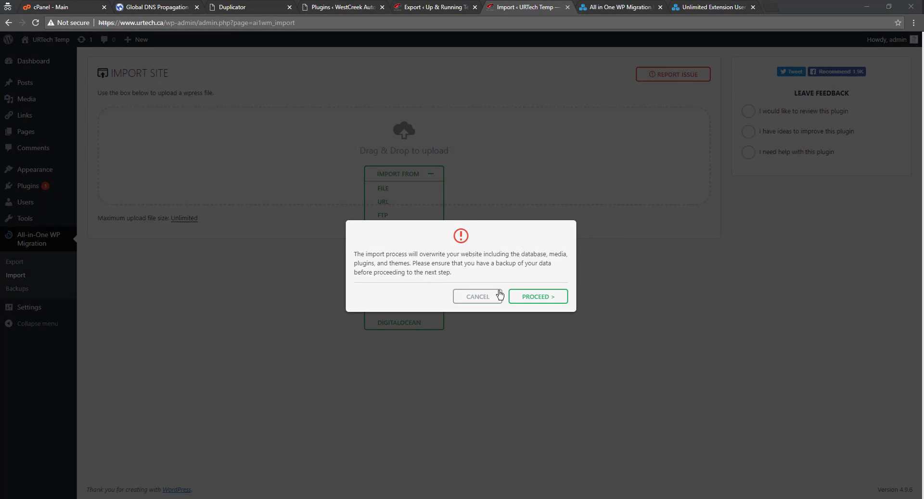
pyautogui.click(537, 297)
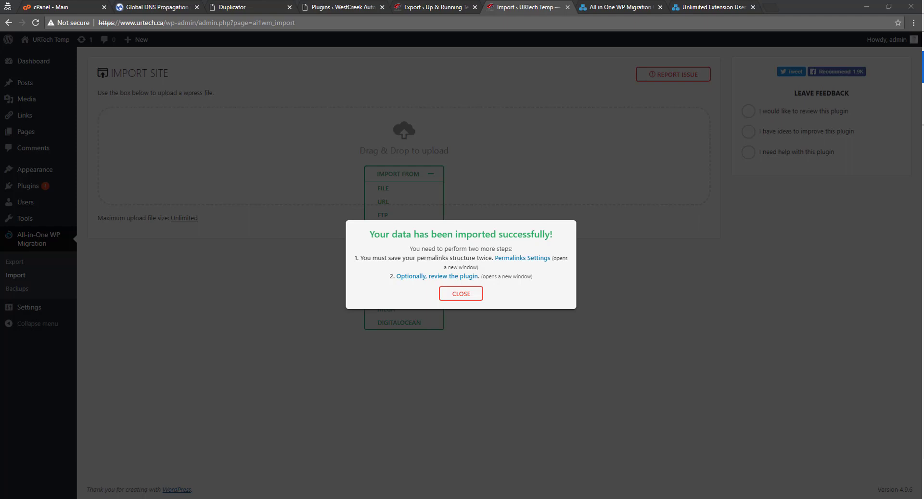
pyautogui.moveTo(370, 273)
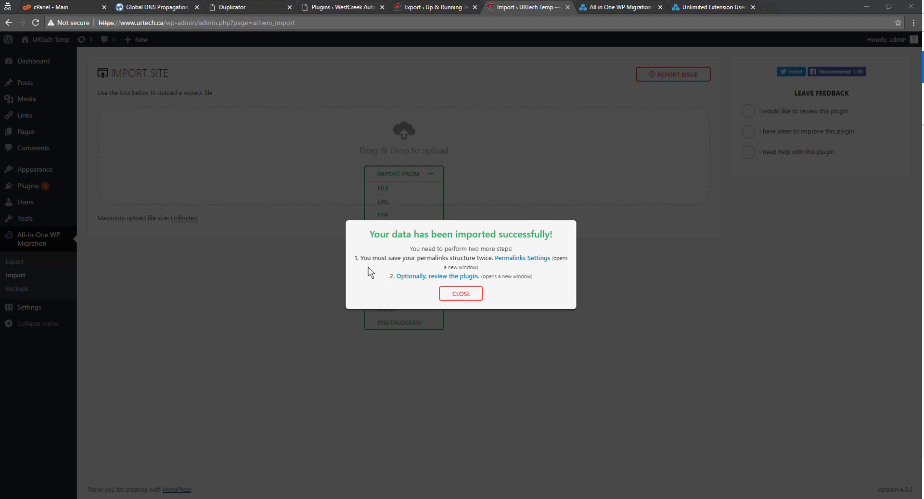
pyautogui.moveTo(418, 280)
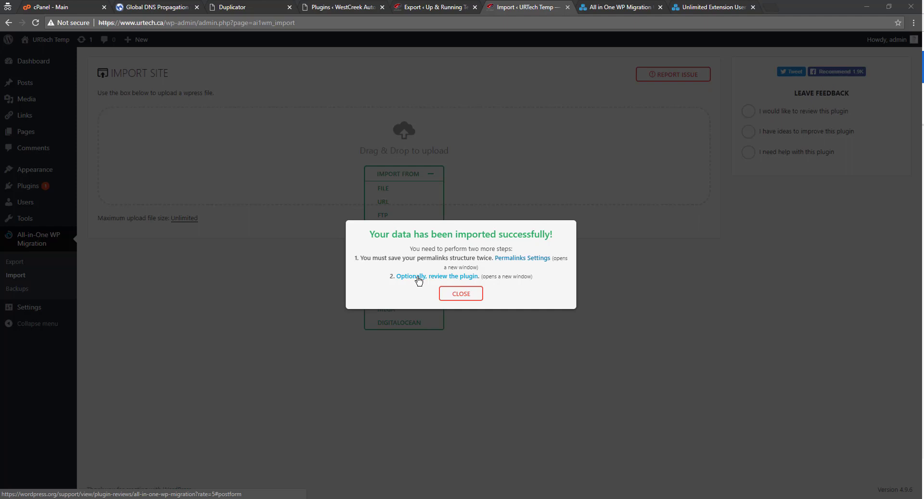
pyautogui.moveTo(511, 259)
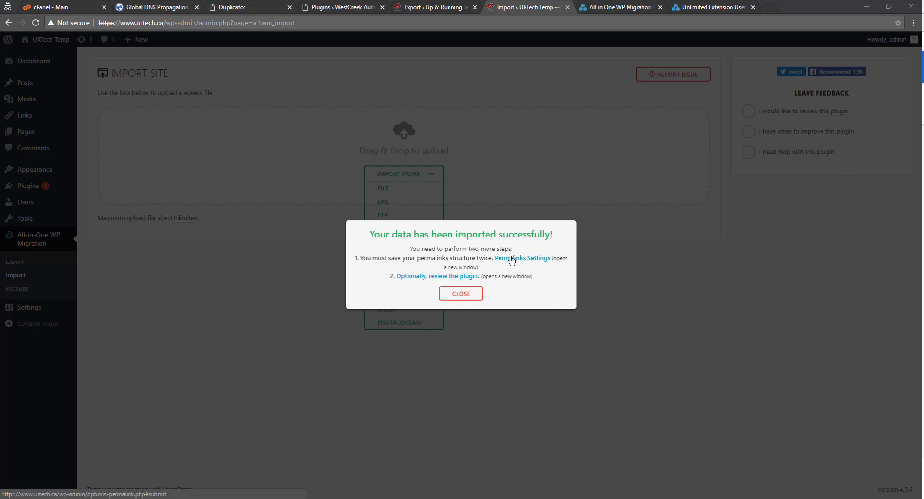
# - Follow the import's Permalinks Settings link, landing on the urtech.ca login page
pyautogui.click(522, 258)
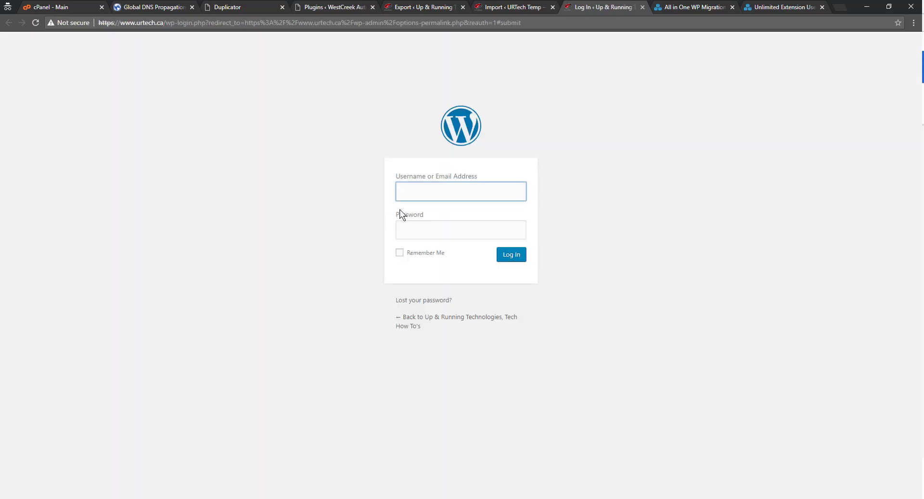
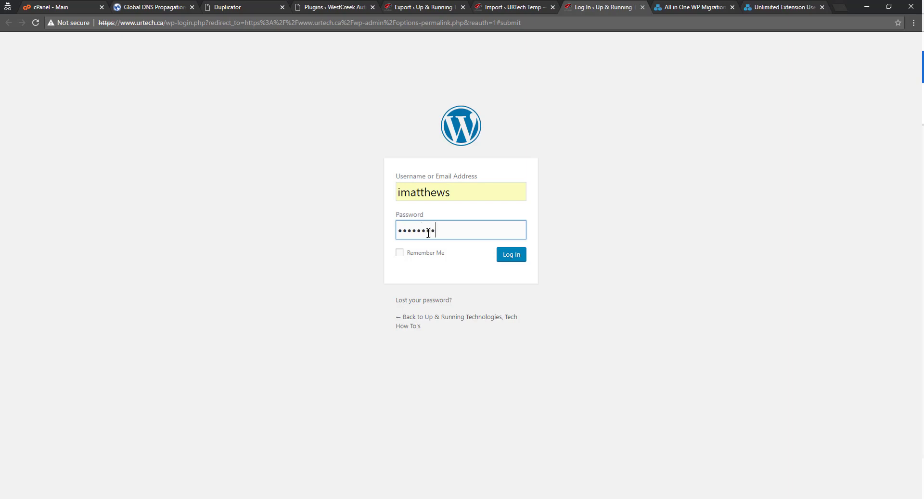
pyautogui.click(510, 255)
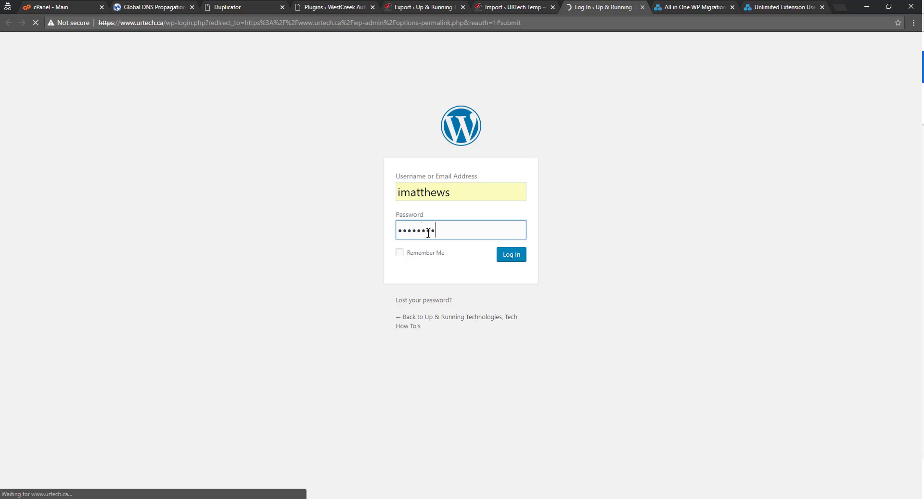
pyautogui.click(510, 254)
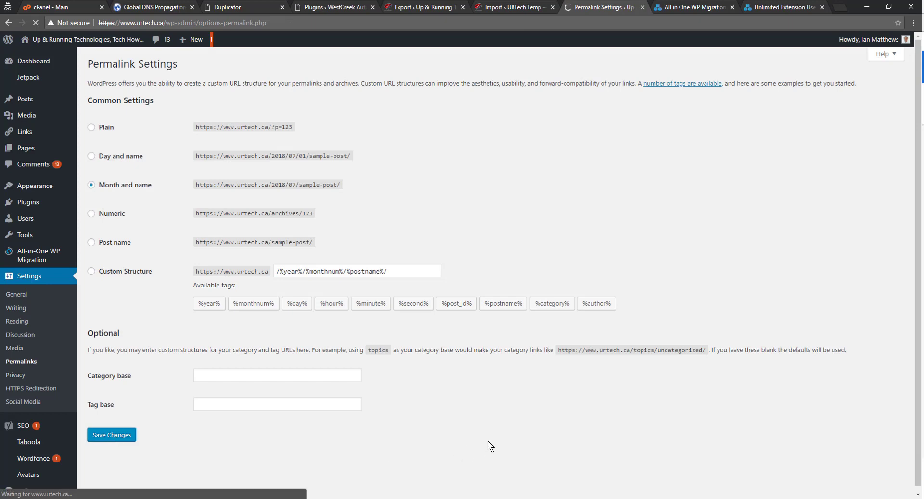
# - Save the Month and name permalink structure twice until the structure-updated notice appears
pyautogui.click(111, 435)
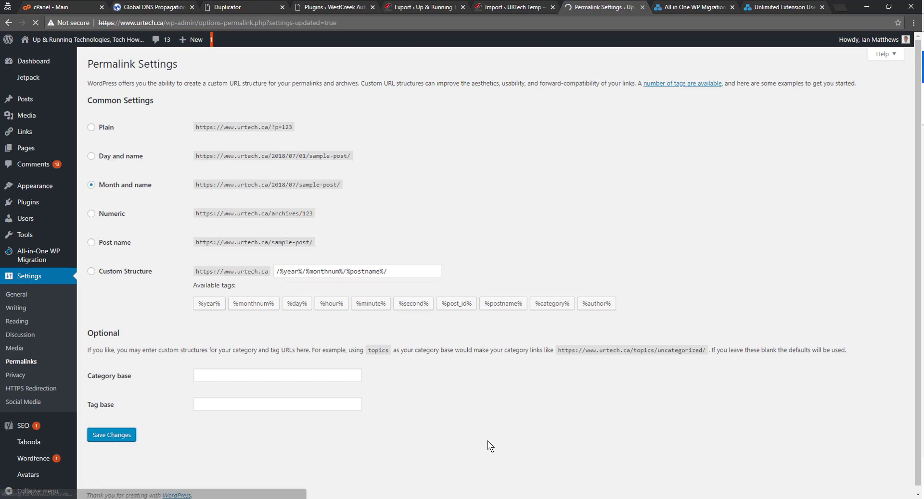
pyautogui.click(111, 434)
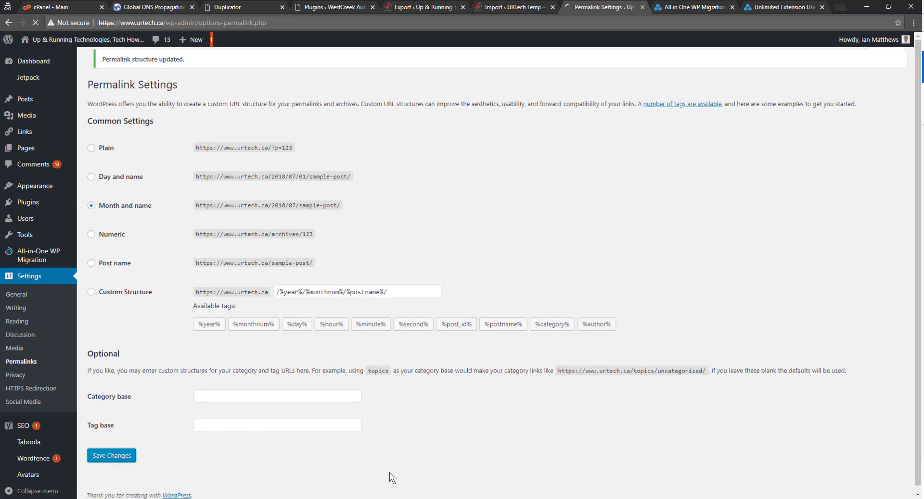
pyautogui.click(111, 456)
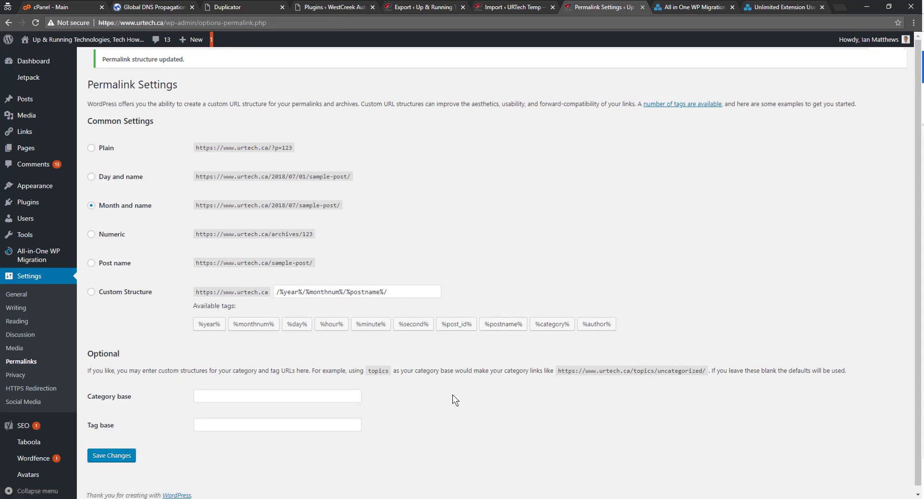
pyautogui.scroll(-3)
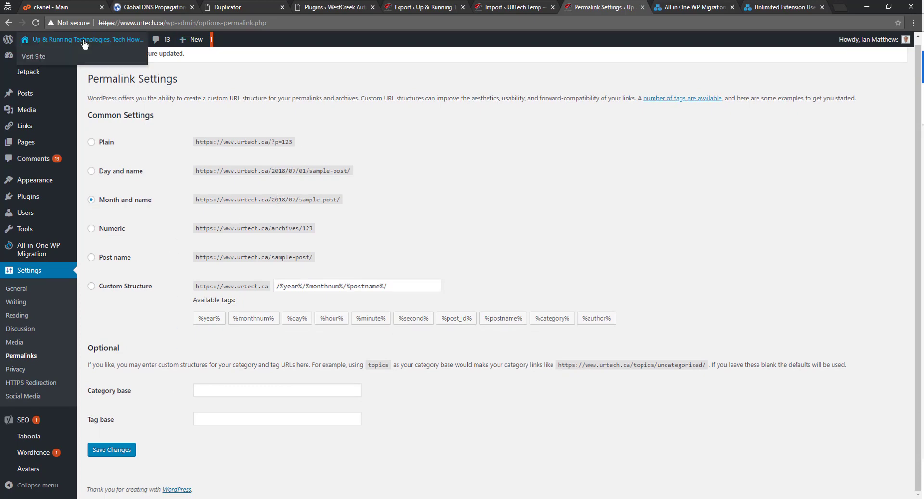
# - Visit the live urtech.ca site and open its top post on stopping Windows automatic updates
pyautogui.click(34, 56)
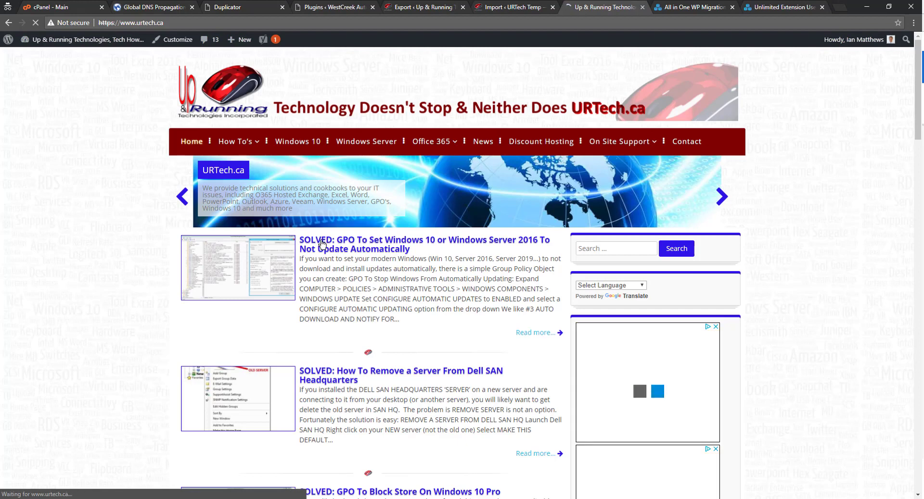
pyautogui.click(422, 244)
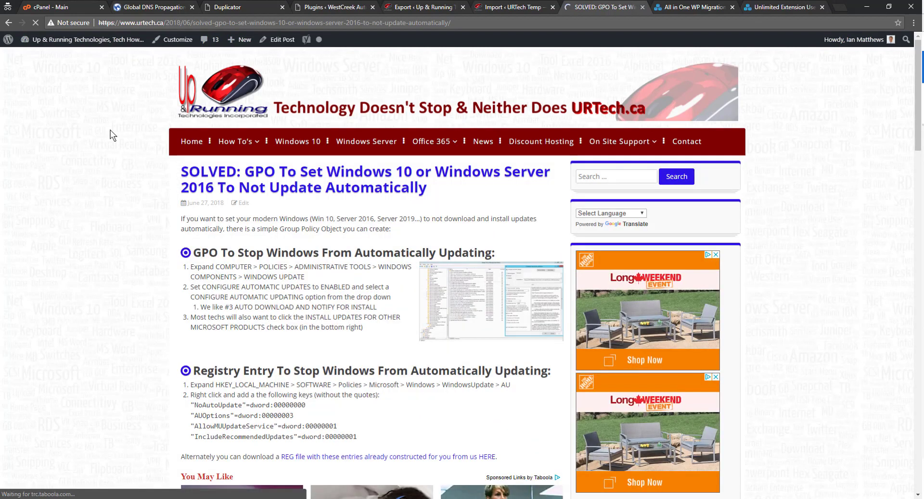